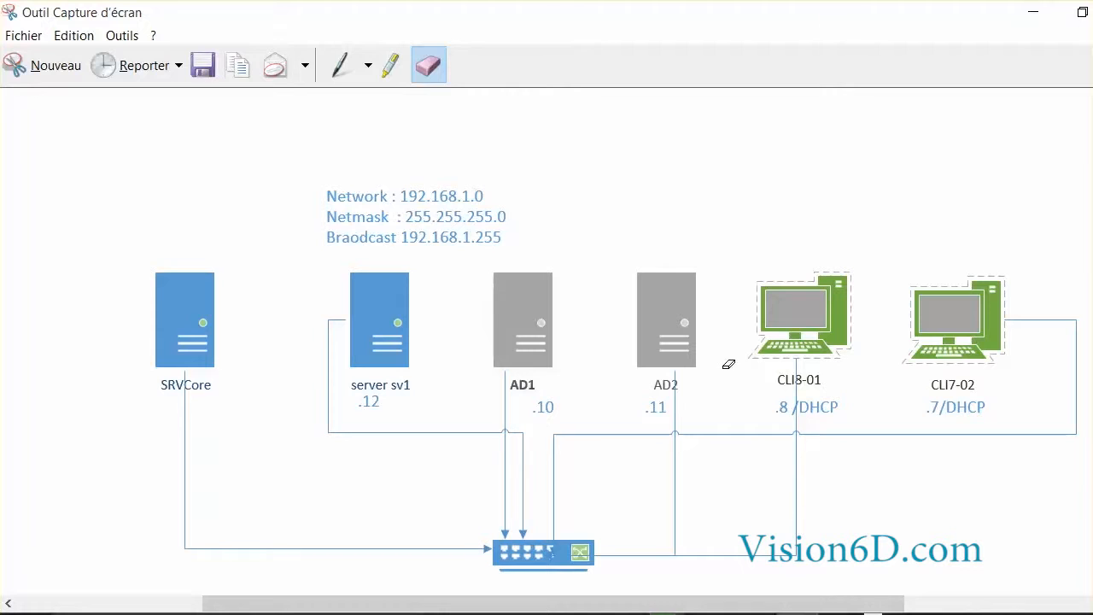
pyautogui.moveTo(468, 290)
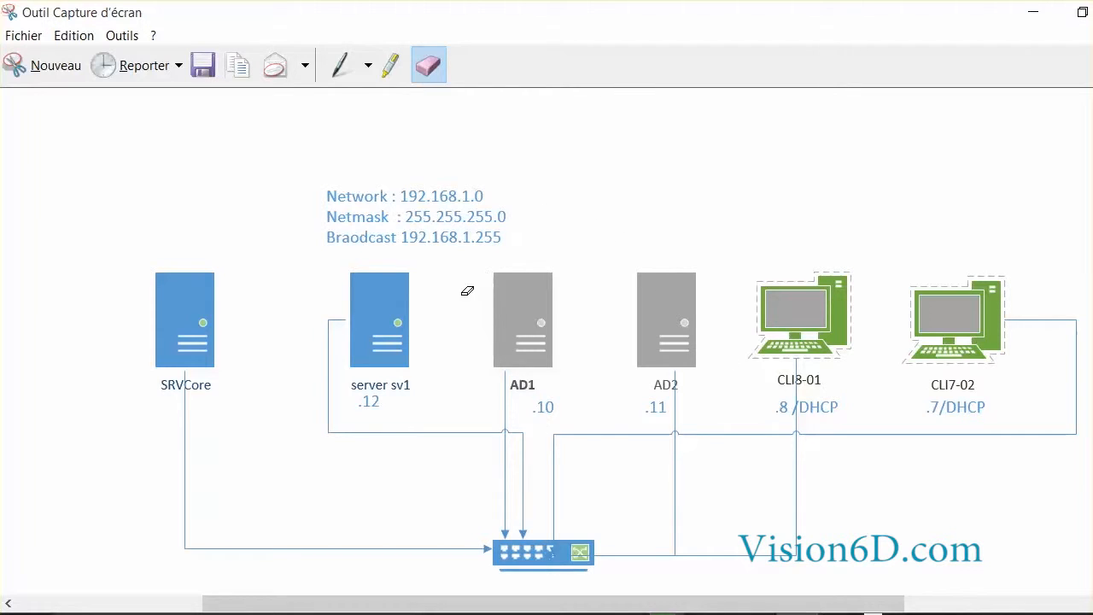
pyautogui.moveTo(543, 278)
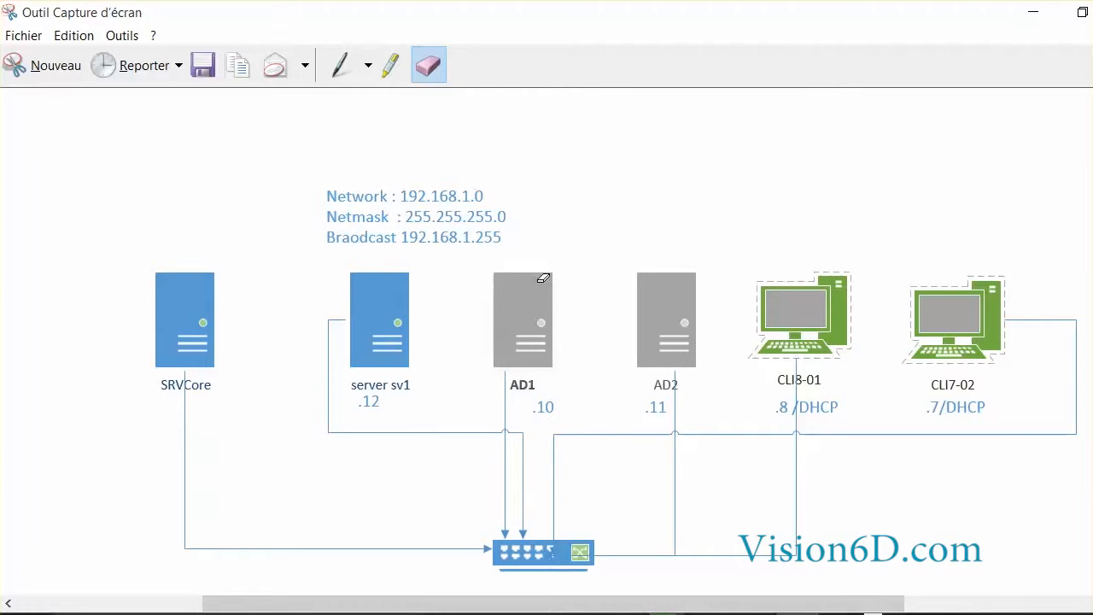
pyautogui.moveTo(563, 348)
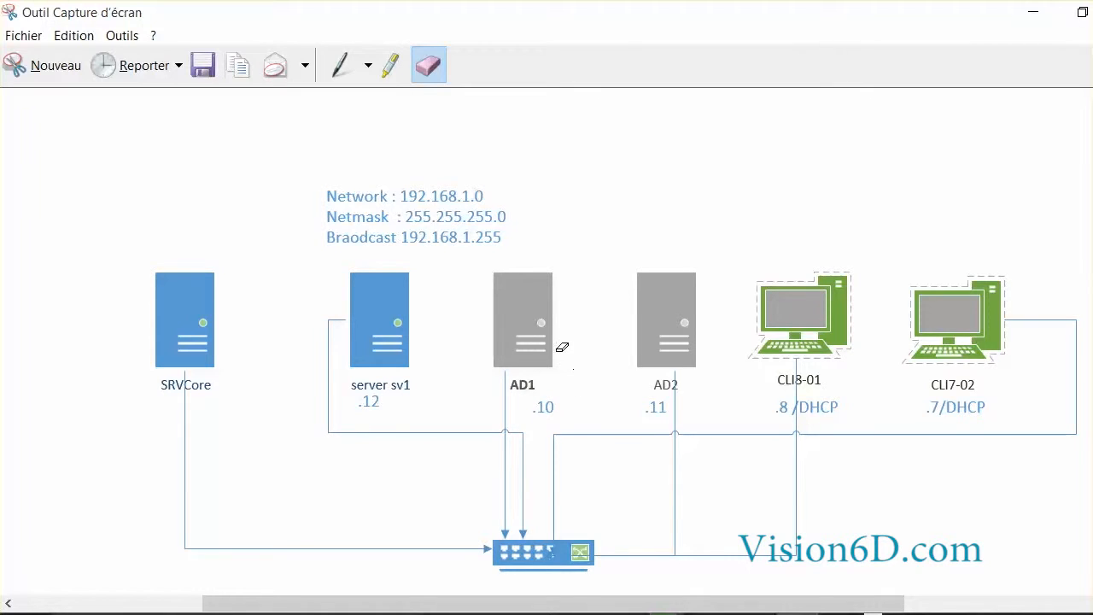
pyautogui.moveTo(694, 316)
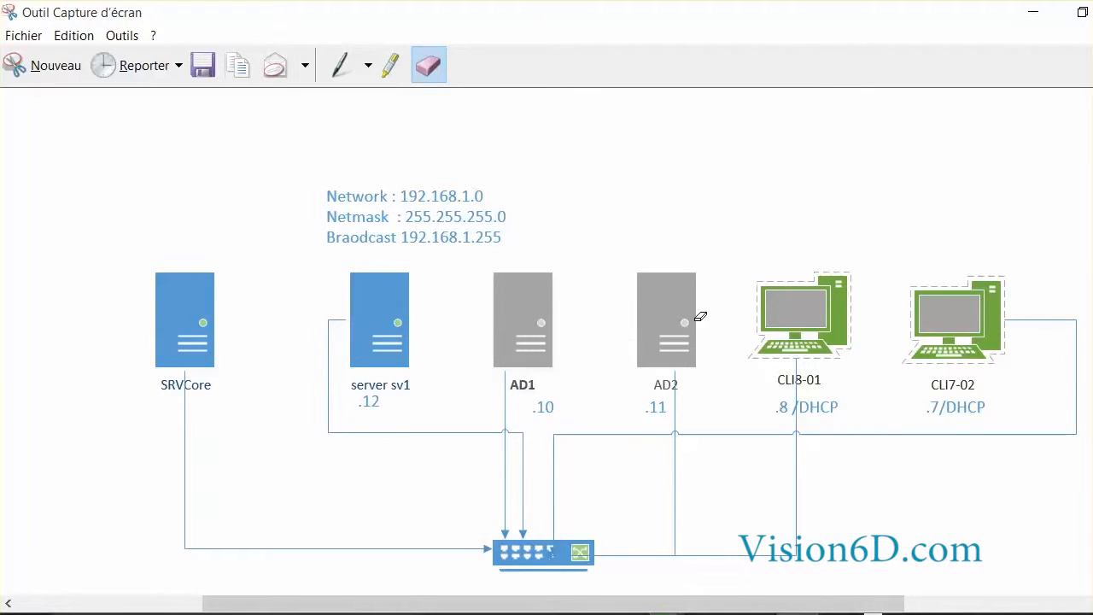
pyautogui.moveTo(676, 400)
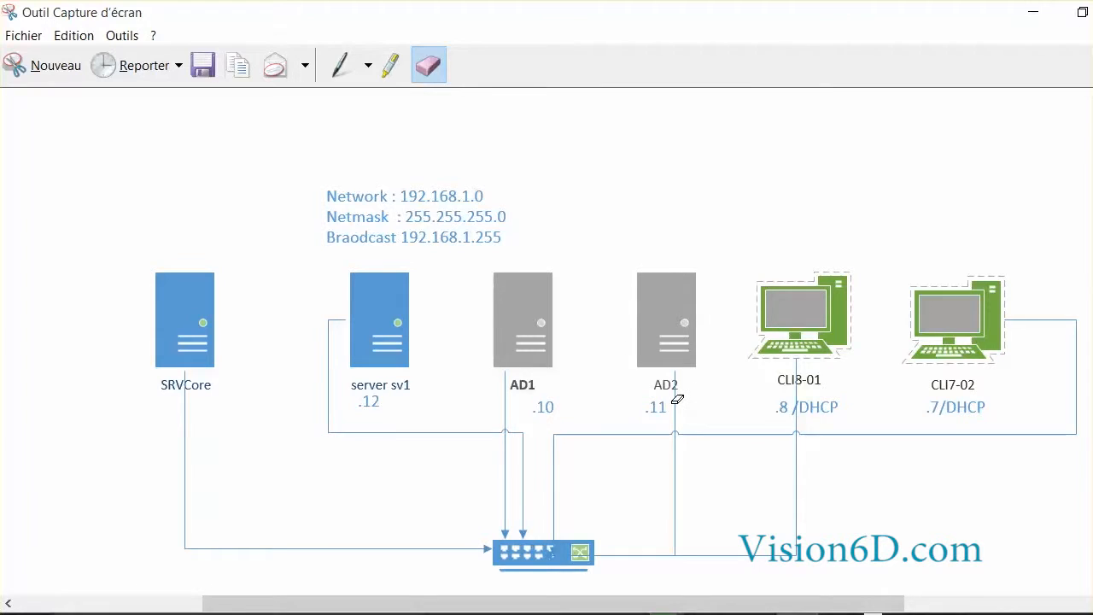
pyautogui.moveTo(797, 391)
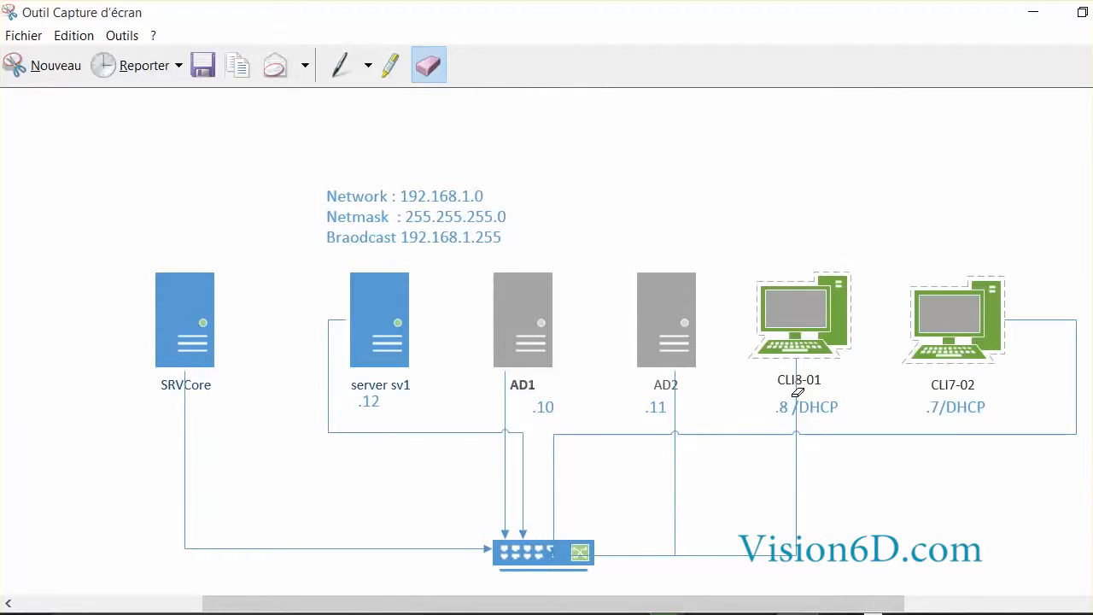
pyautogui.moveTo(829, 385)
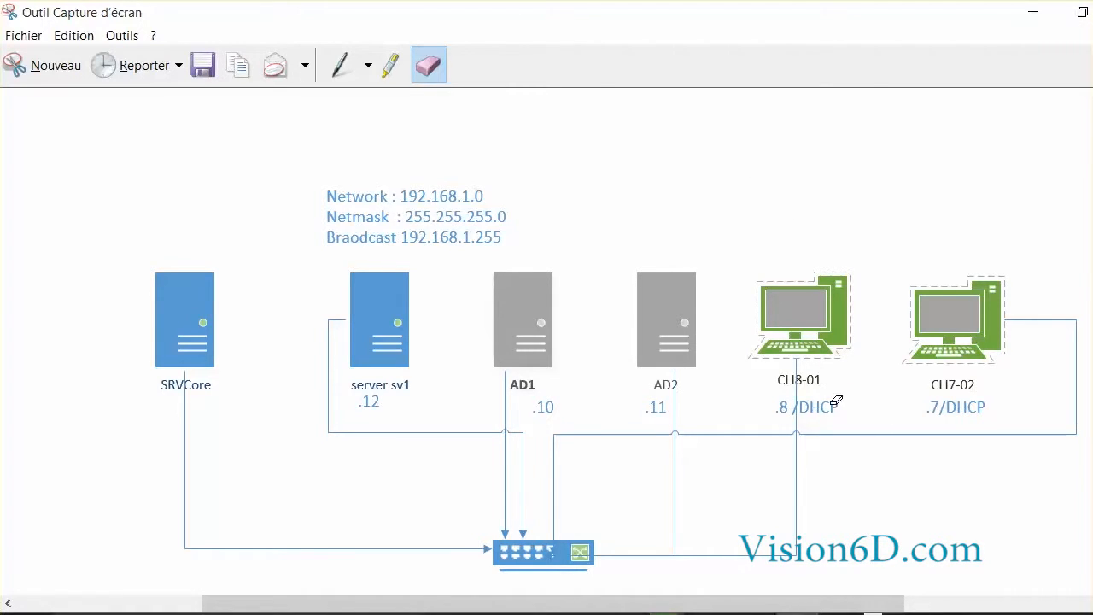
pyautogui.moveTo(777, 256)
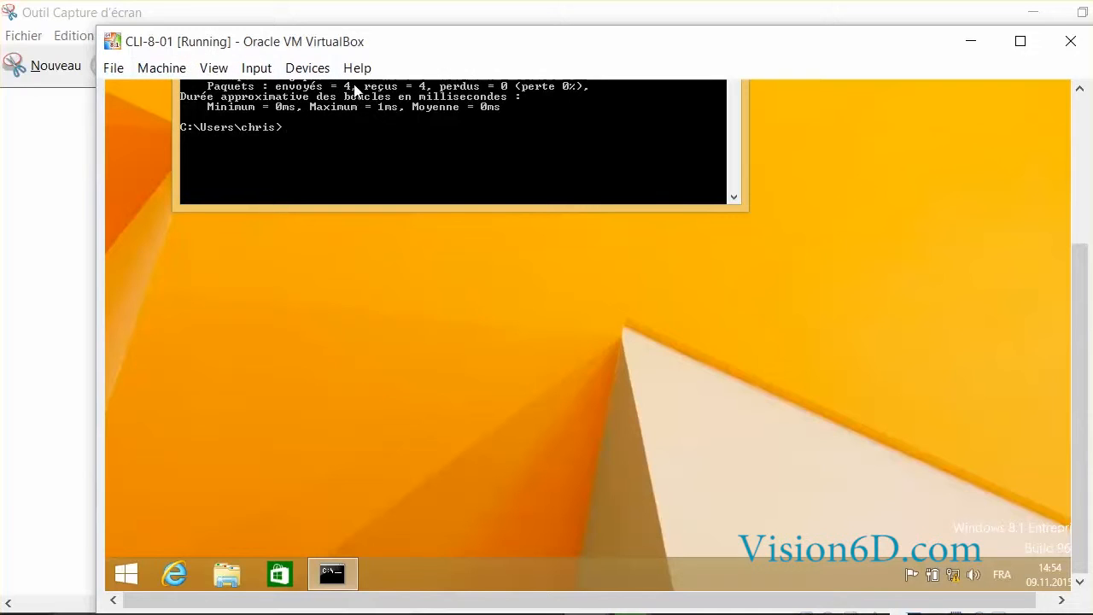
pyautogui.moveTo(569, 526)
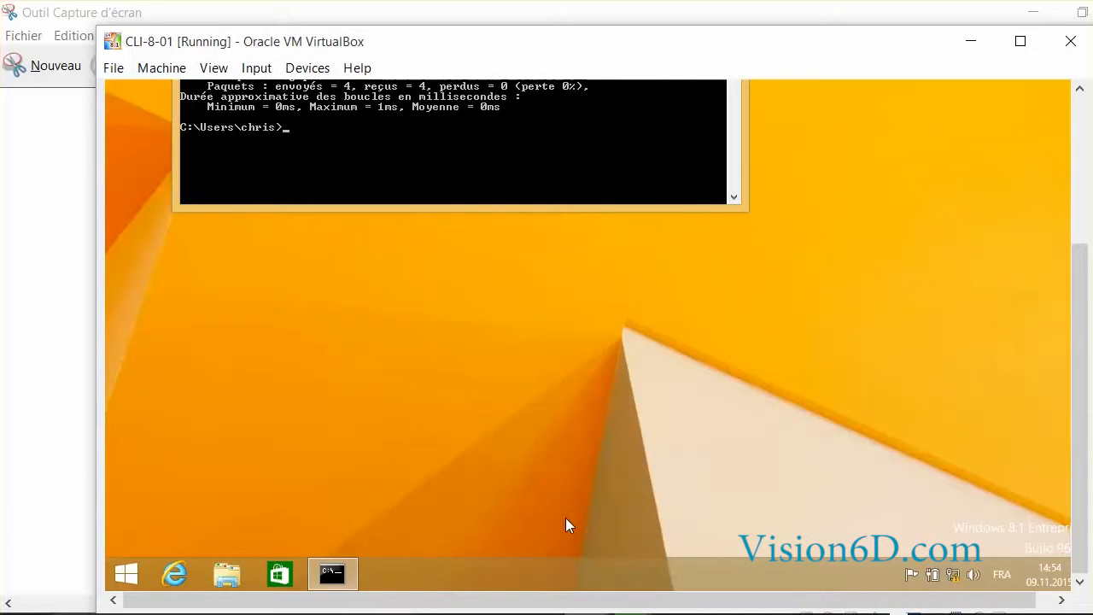
pyautogui.moveTo(130, 564)
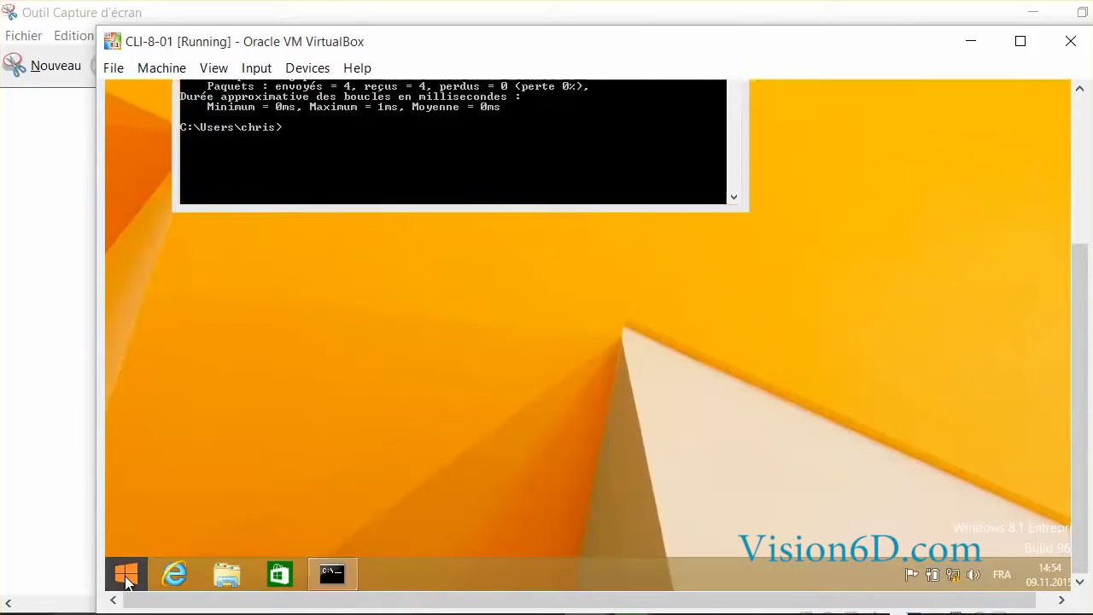
pyautogui.moveTo(186, 573)
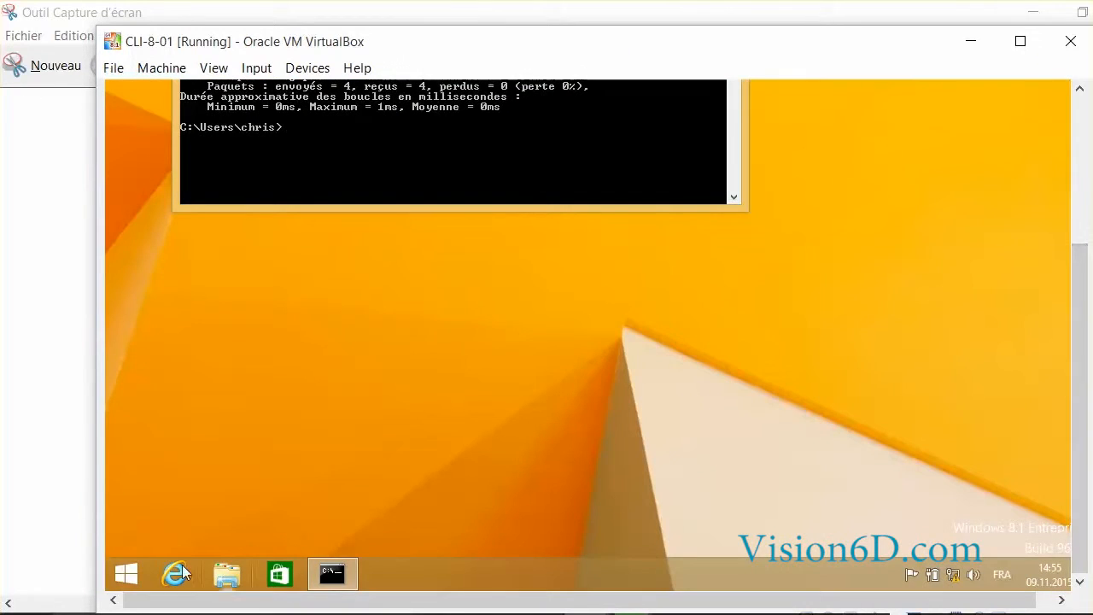
# Bring up the Windows Start screen in the CLI8-01 guest.
pyautogui.click(127, 574)
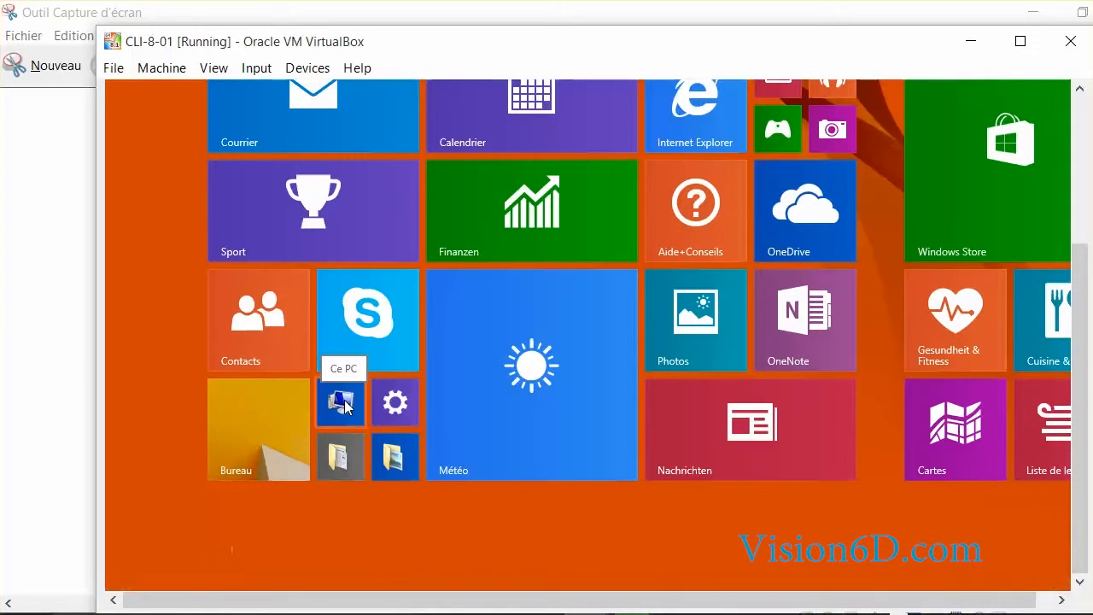
# Show the context options for the Ce PC tile to reach its Propriétés.
pyautogui.rightClick(340, 403)
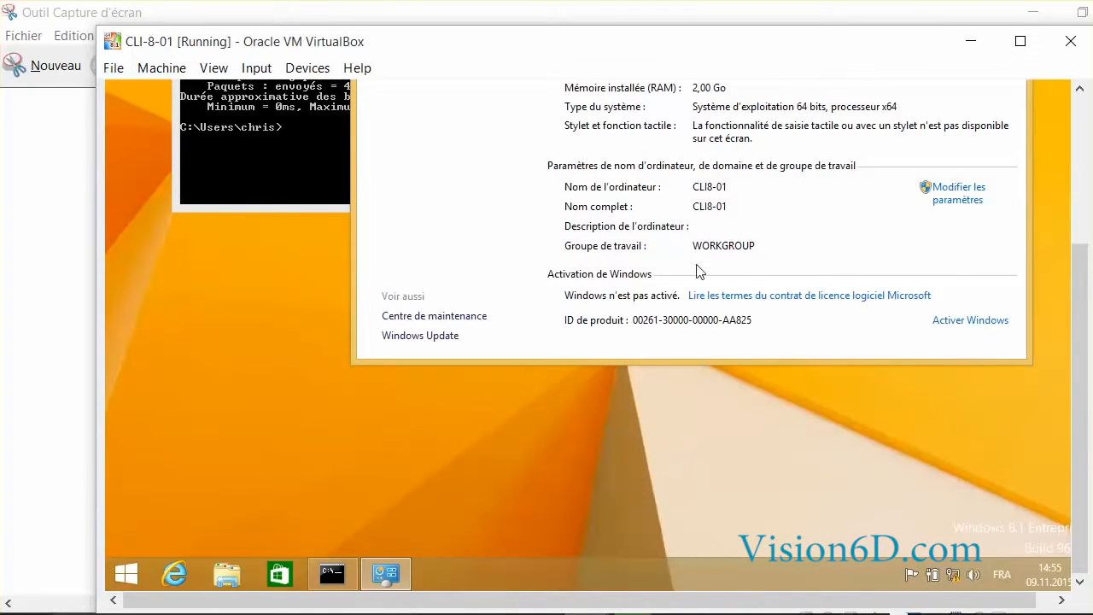
pyautogui.moveTo(726, 254)
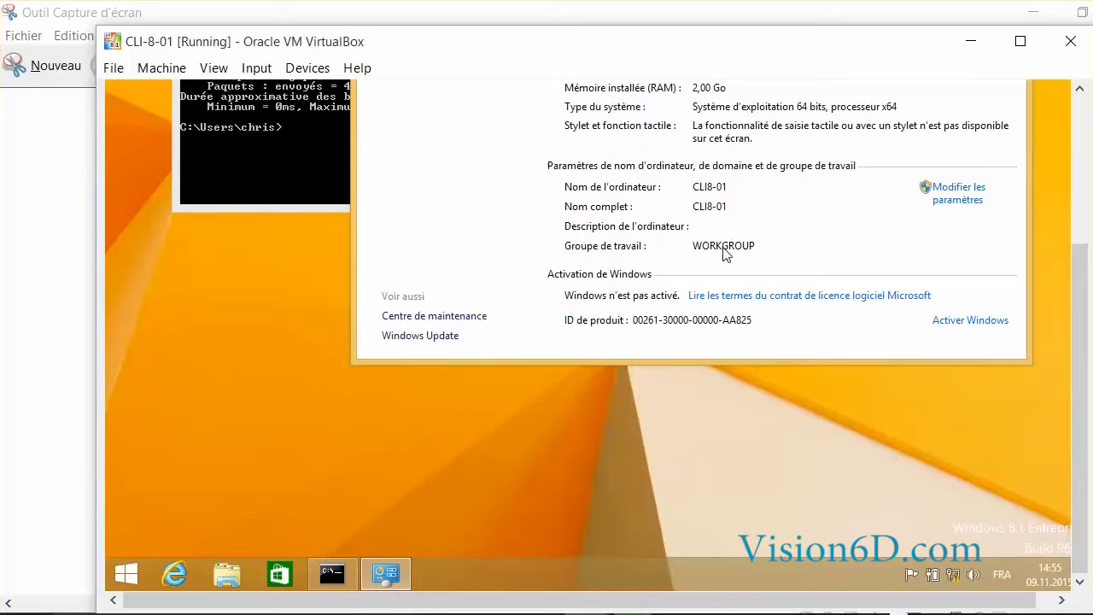
pyautogui.moveTo(950, 205)
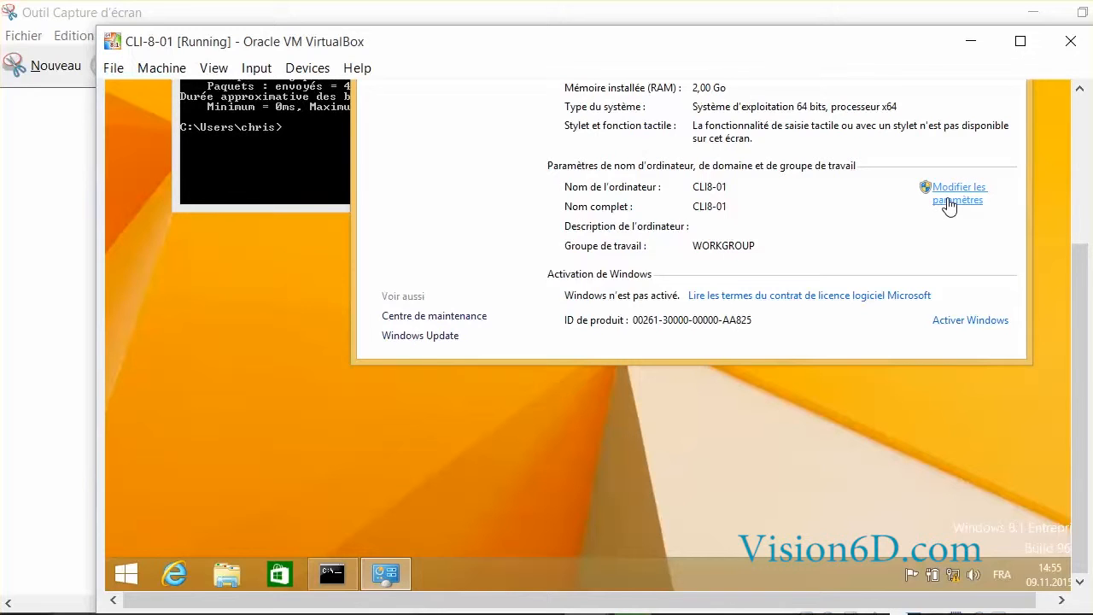
# Reach the computer name/domain change dialog via Modifier les paramètres and Modifier….
pyautogui.click(959, 193)
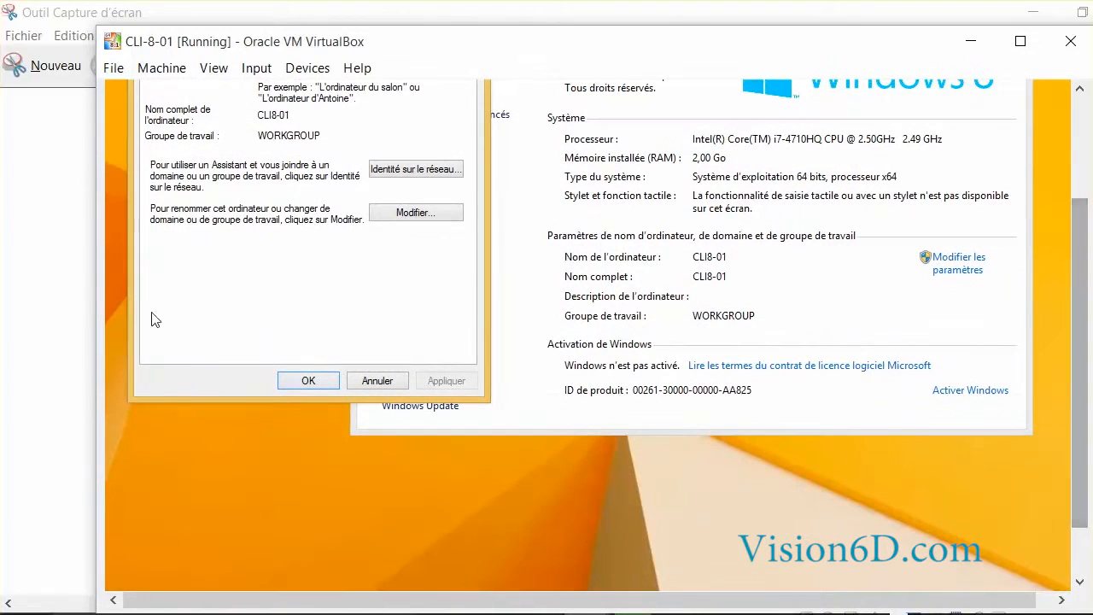
pyautogui.moveTo(205, 243)
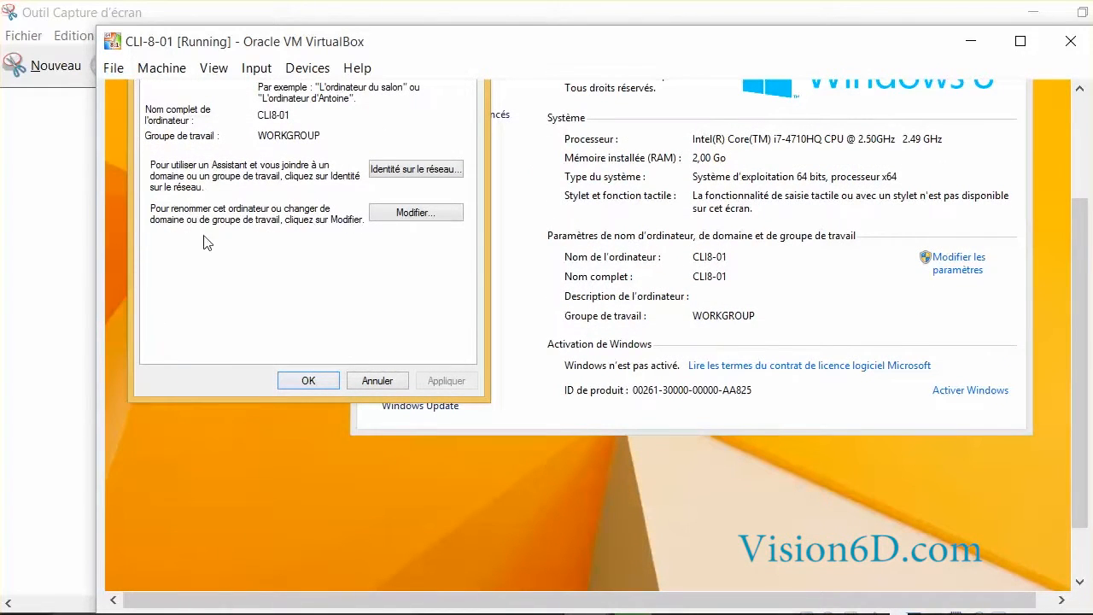
pyautogui.moveTo(338, 215)
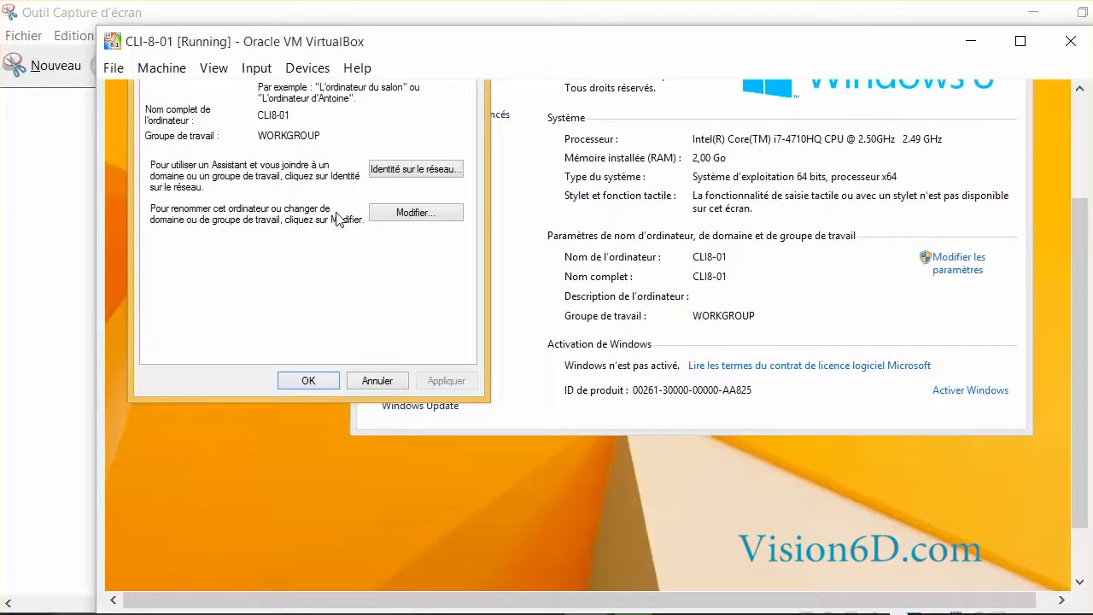
pyautogui.moveTo(439, 224)
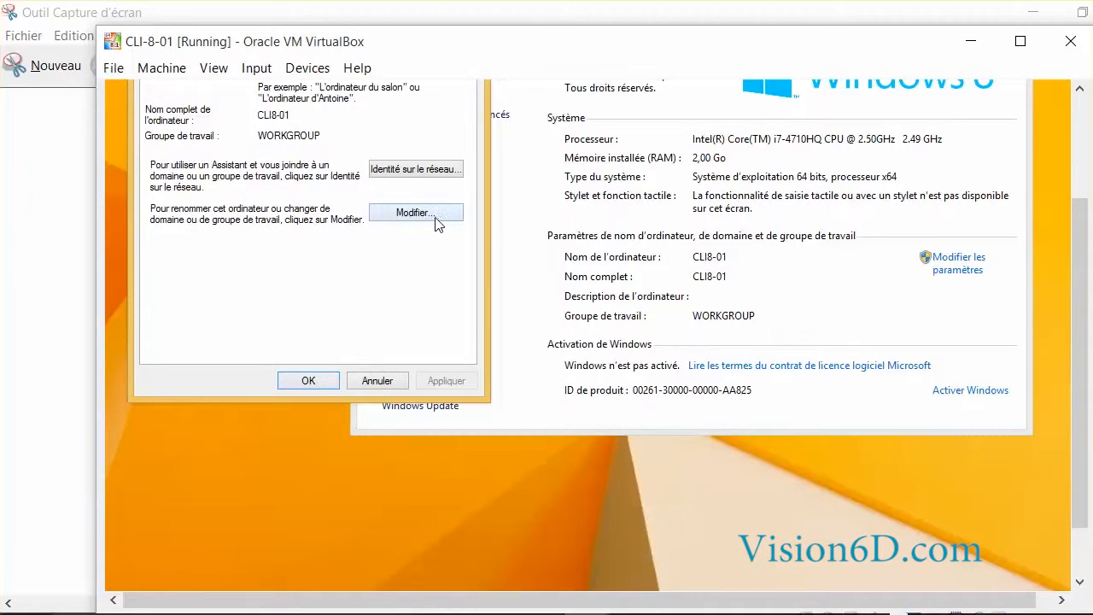
pyautogui.click(416, 211)
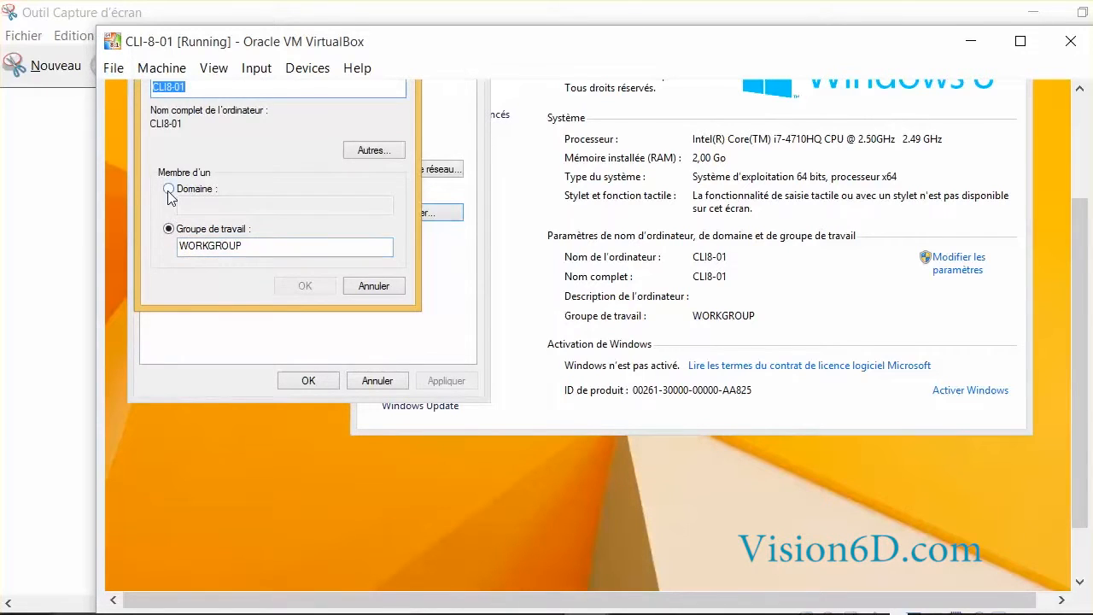
# Set CLI8-01 to be a member of domain FORMATION.local and confirm.
pyautogui.click(168, 188)
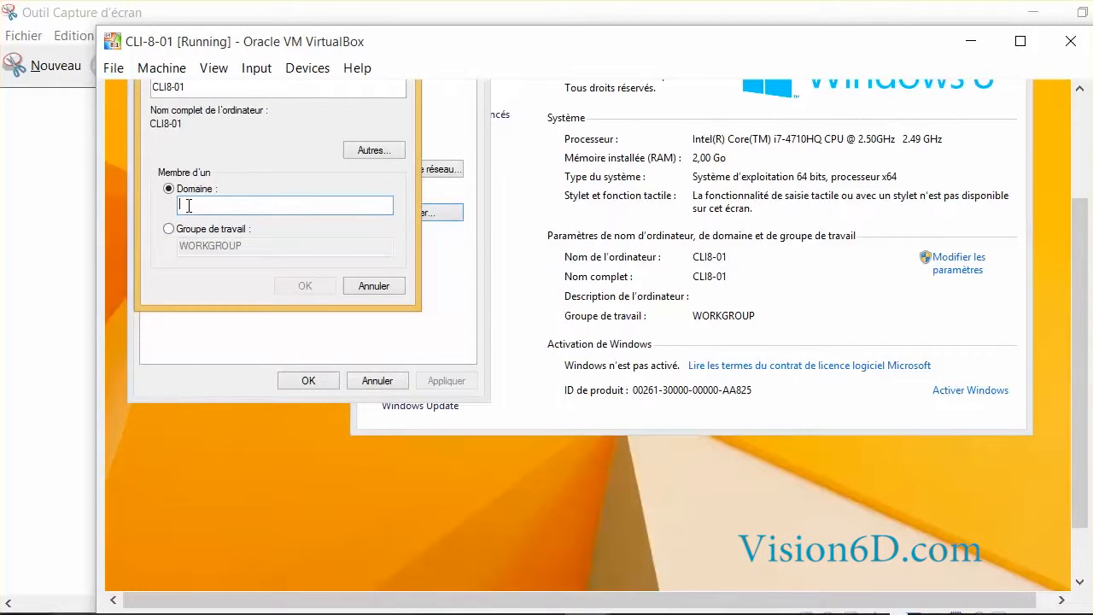
pyautogui.write('FORMATION')
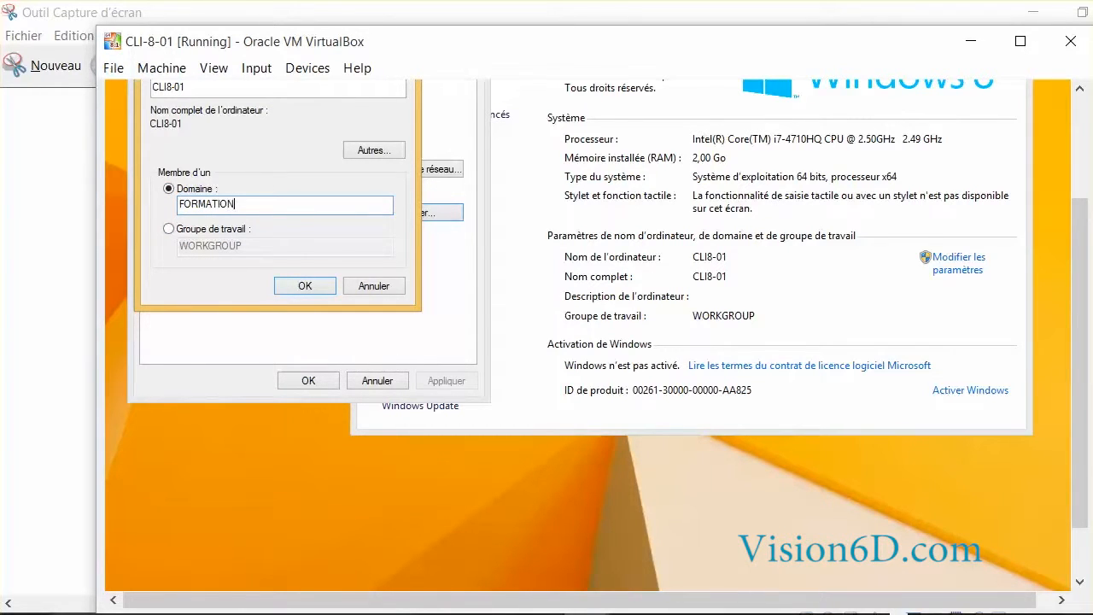
pyautogui.write('.local')
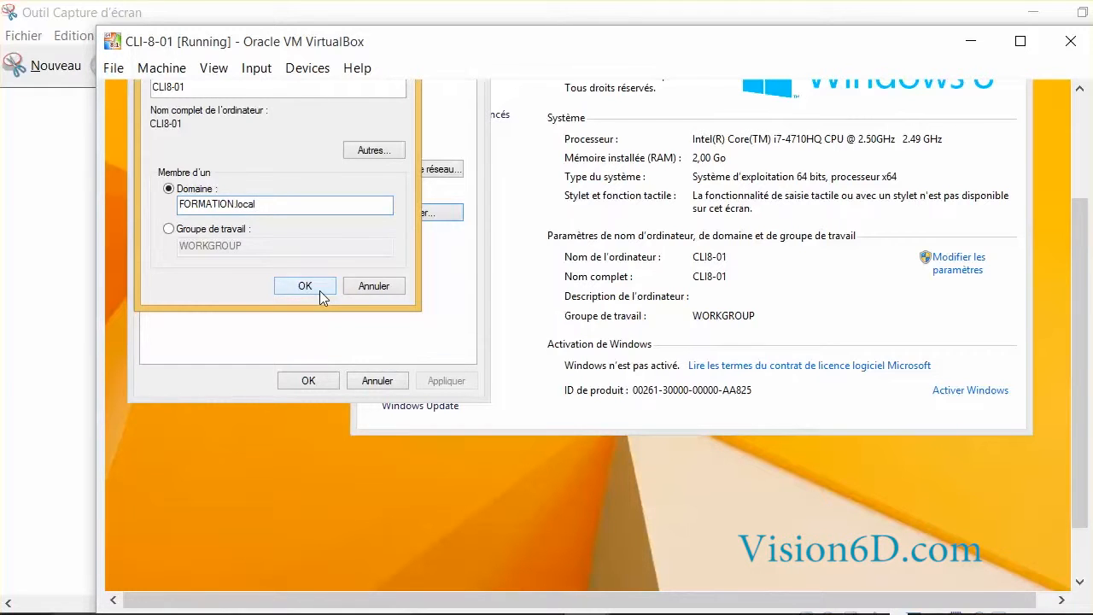
pyautogui.click(304, 285)
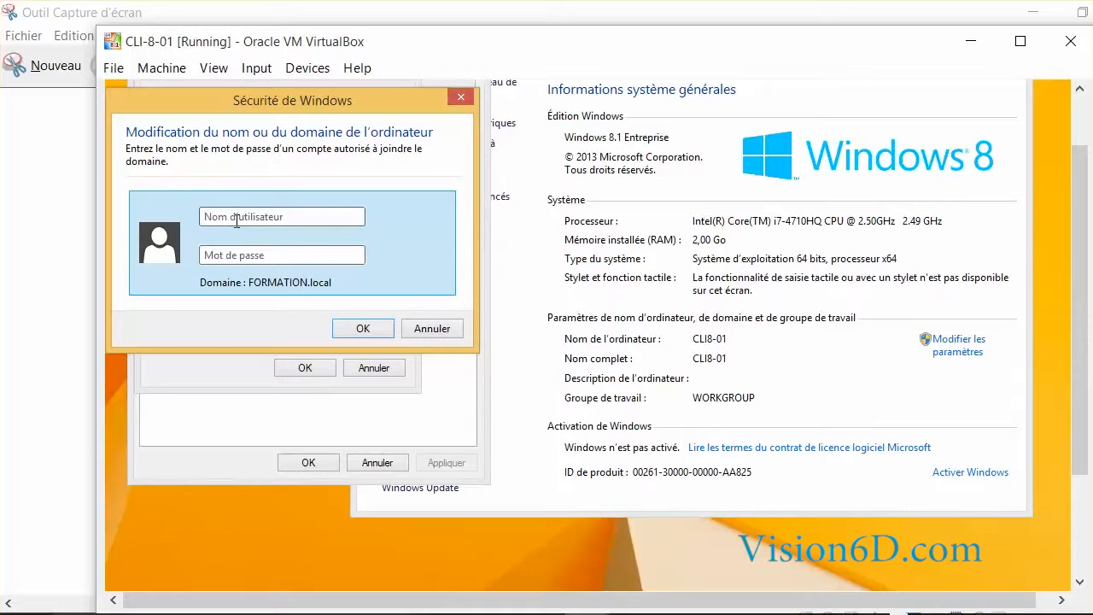
# Supply account chris's credentials in the Sécurité de Windows prompt and submit the join.
pyautogui.click(282, 215)
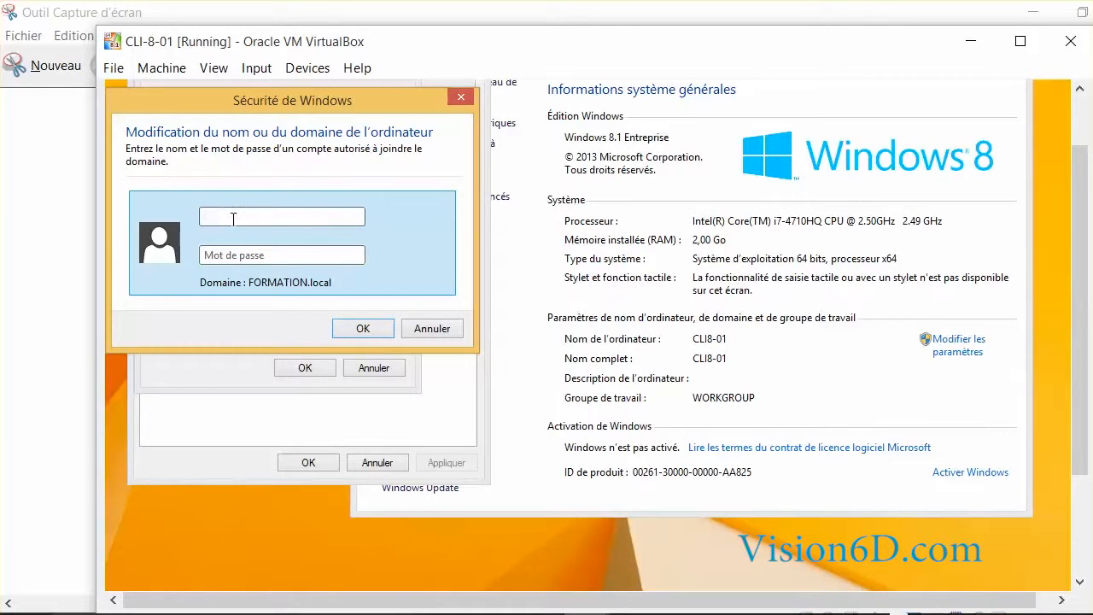
pyautogui.click(282, 215)
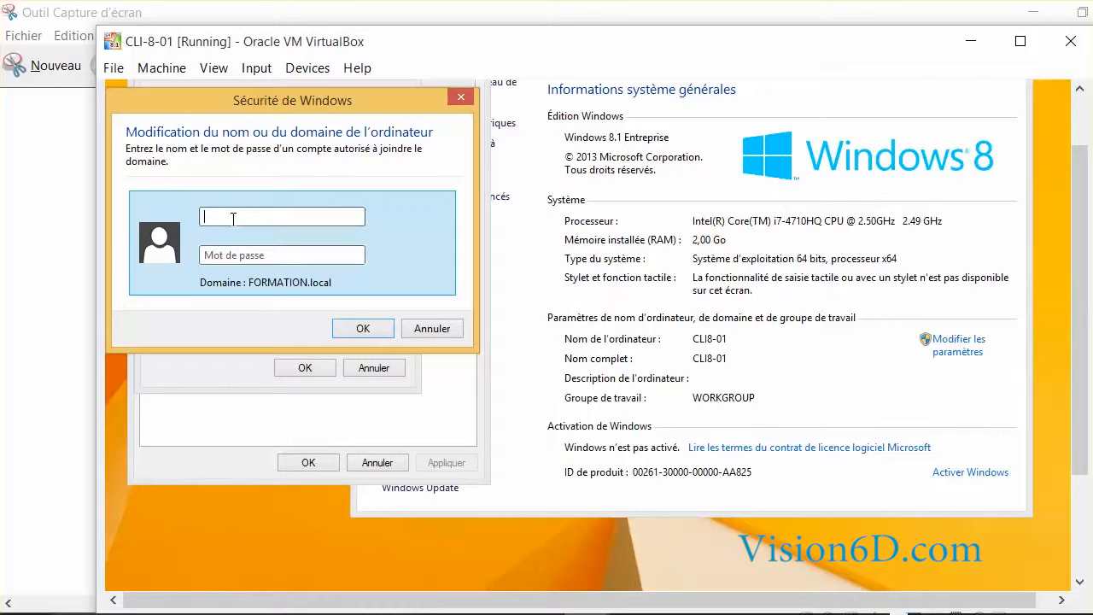
pyautogui.write('chris')
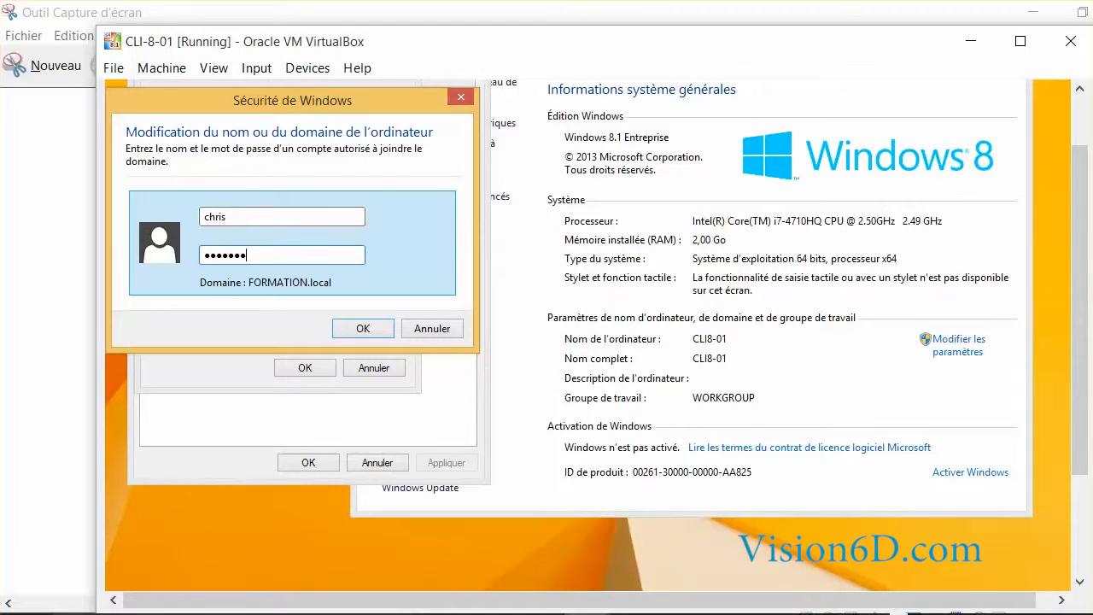
pyautogui.click(362, 327)
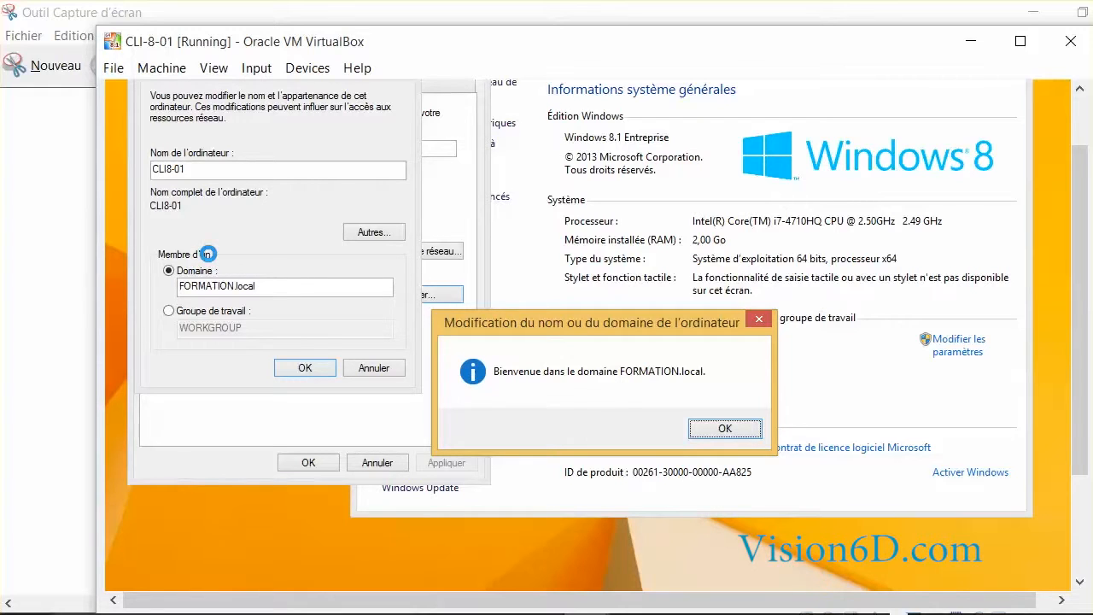
pyautogui.moveTo(608, 417)
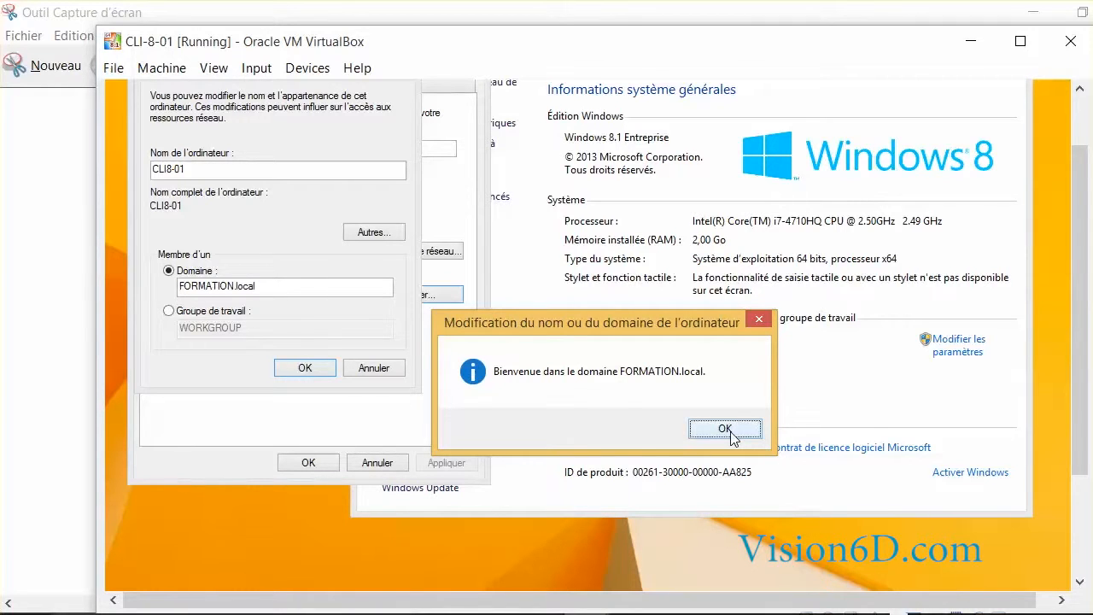
# Acknowledge the FORMATION.local welcome and the restart-required notice.
pyautogui.click(724, 428)
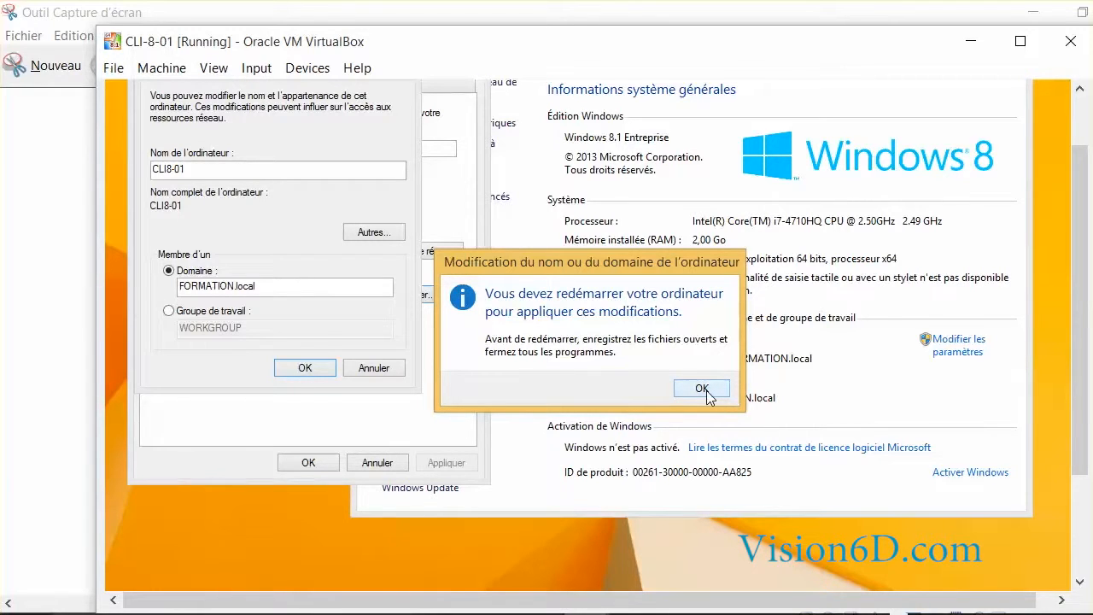
pyautogui.click(700, 389)
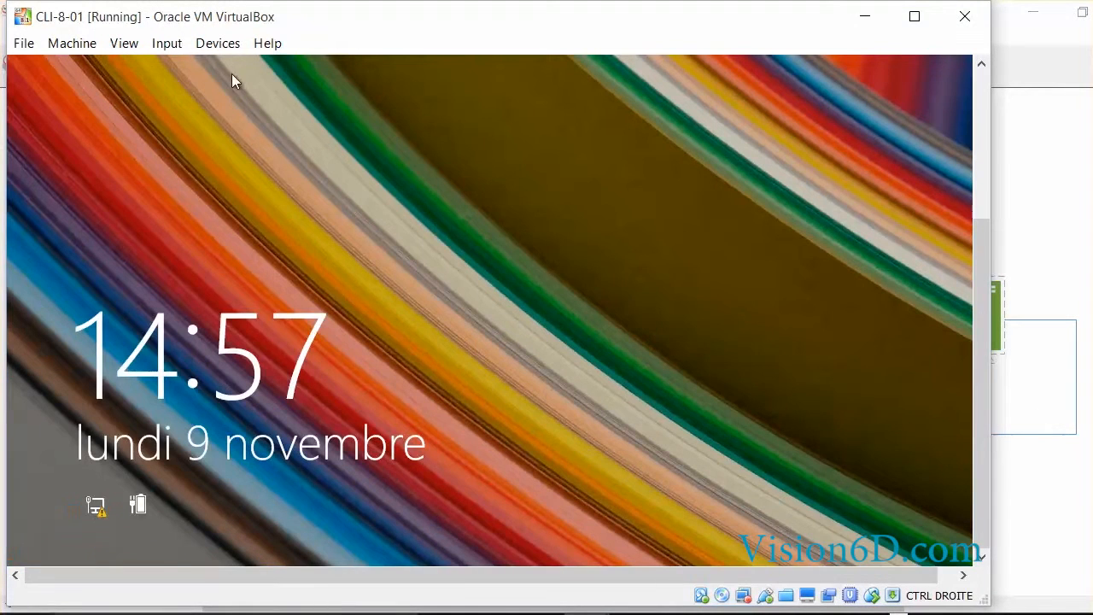
# Dismiss the lock screen and sign in as chris after the restart.
pyautogui.click(168, 43)
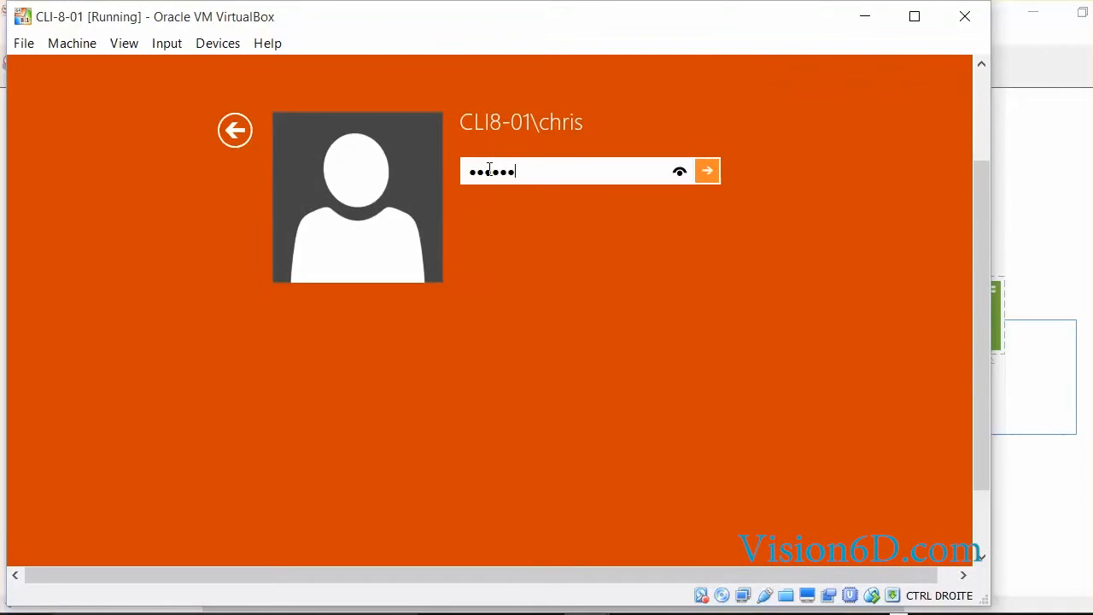
pyautogui.click(706, 170)
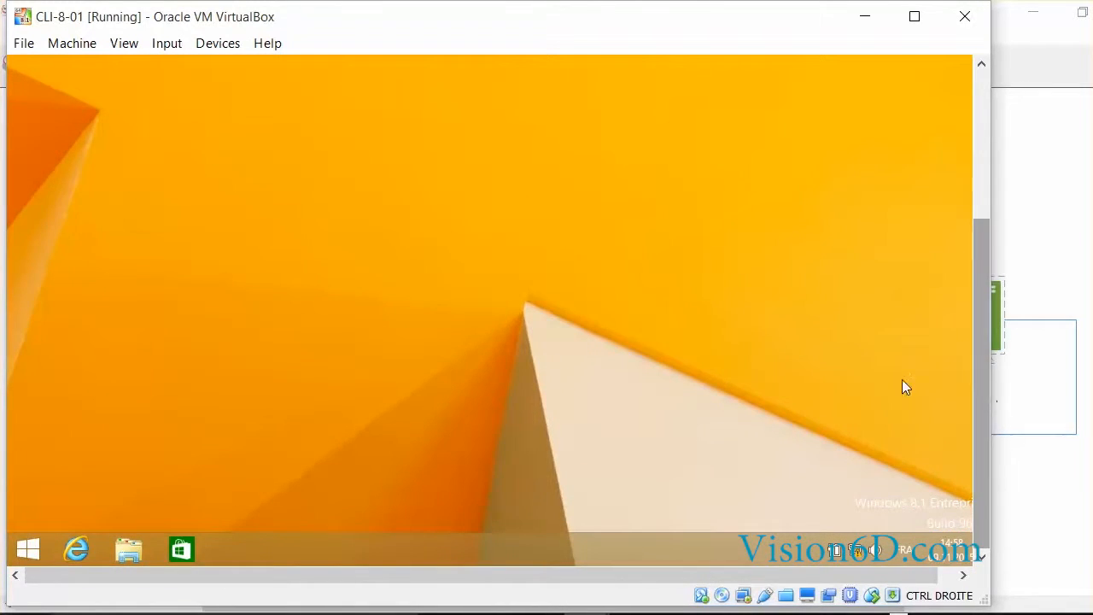
pyautogui.moveTo(99, 400)
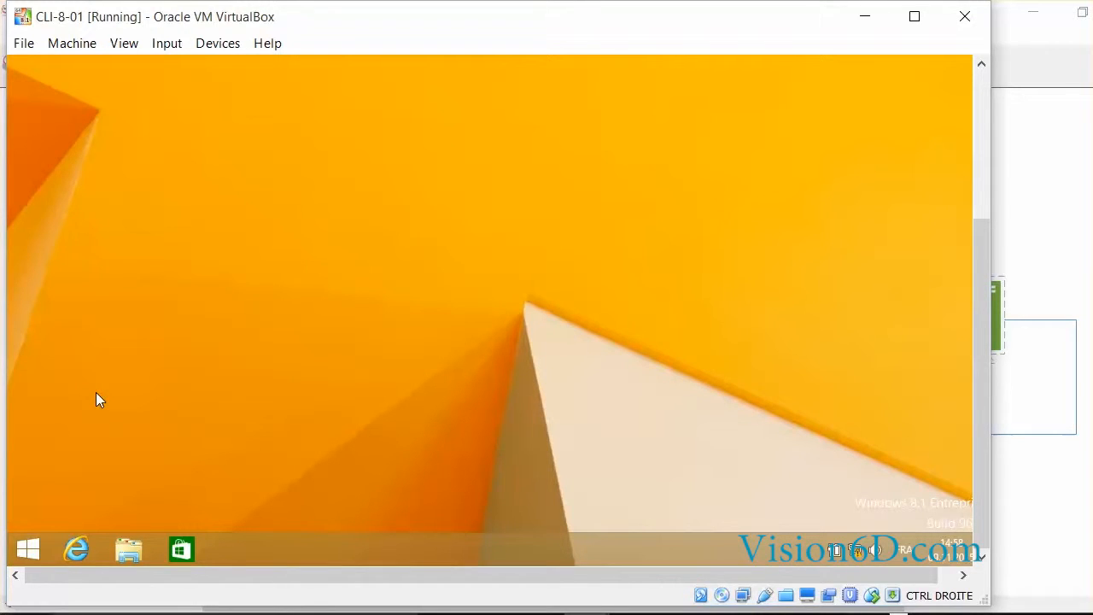
# View the computer's Propriétés from the Start screen to confirm CLI8-01.FORMATION.local membership.
pyautogui.click(28, 548)
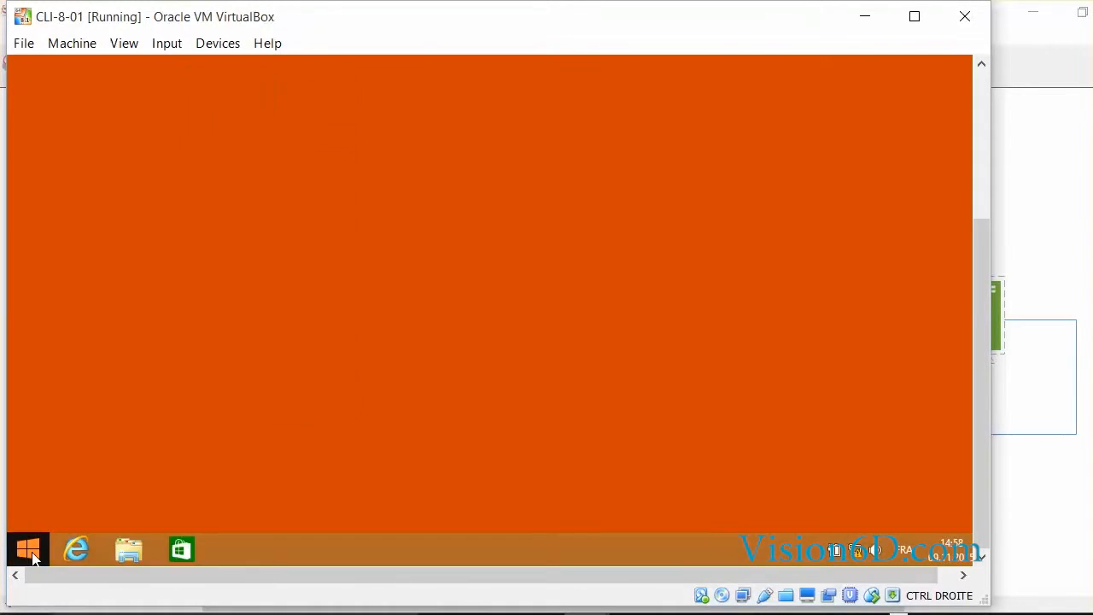
pyautogui.click(27, 548)
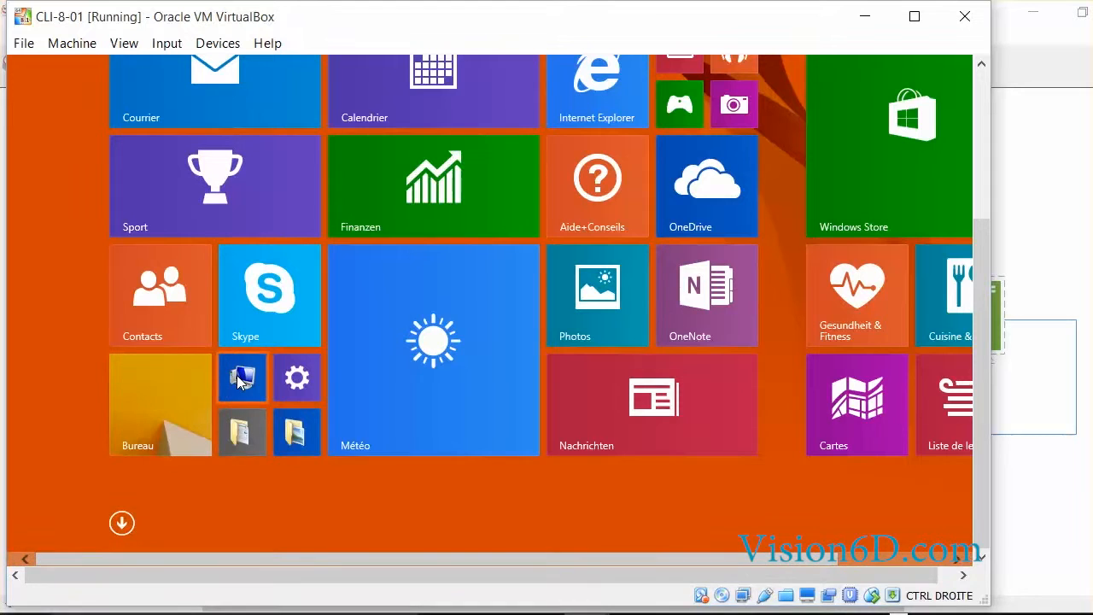
pyautogui.rightClick(242, 377)
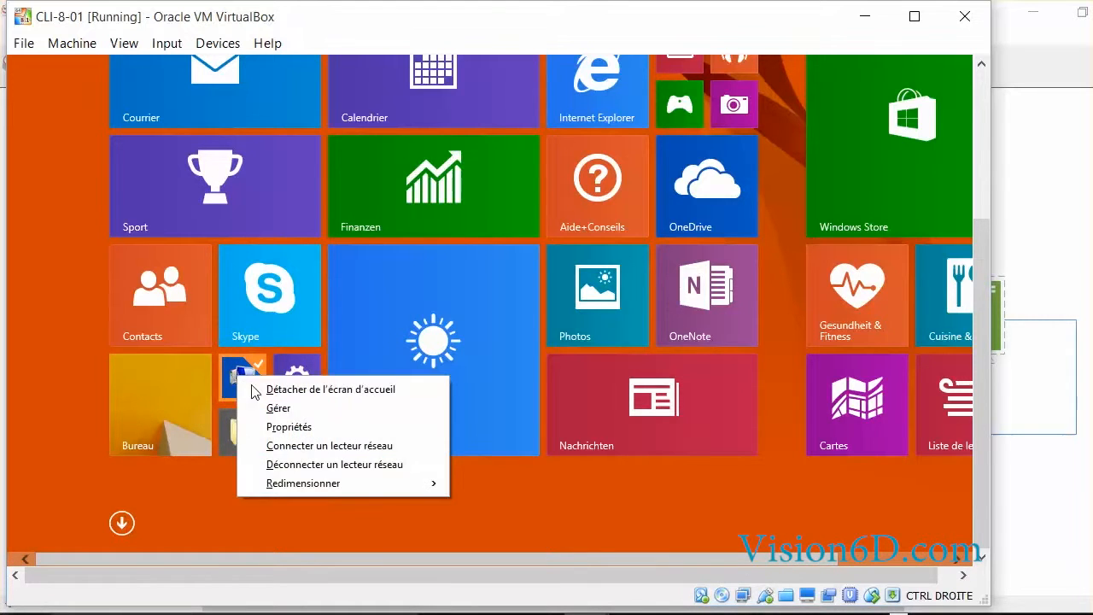
pyautogui.click(289, 427)
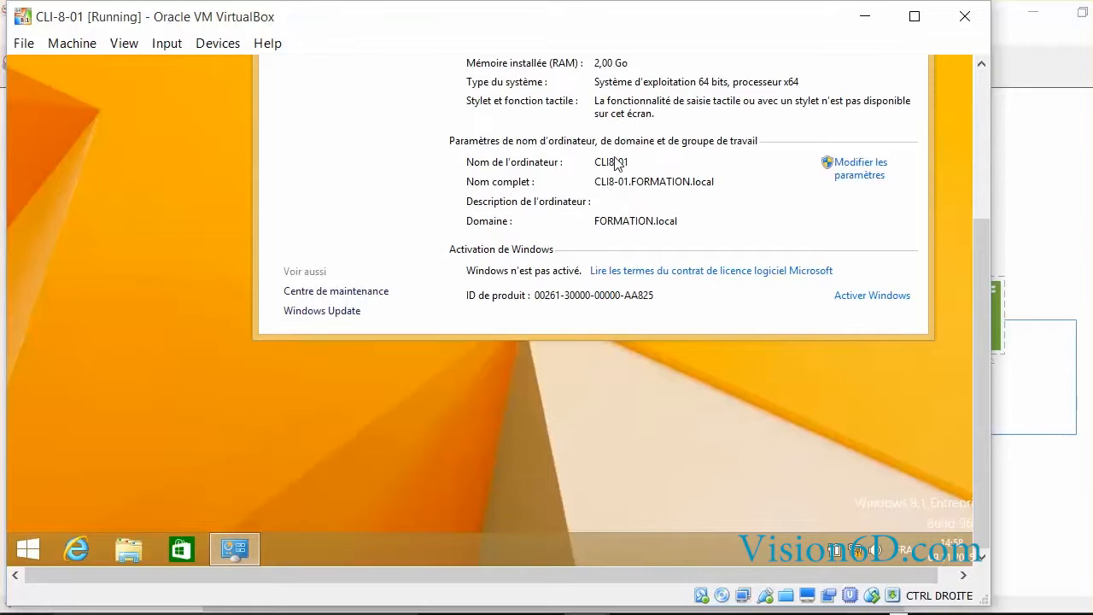
pyautogui.moveTo(684, 195)
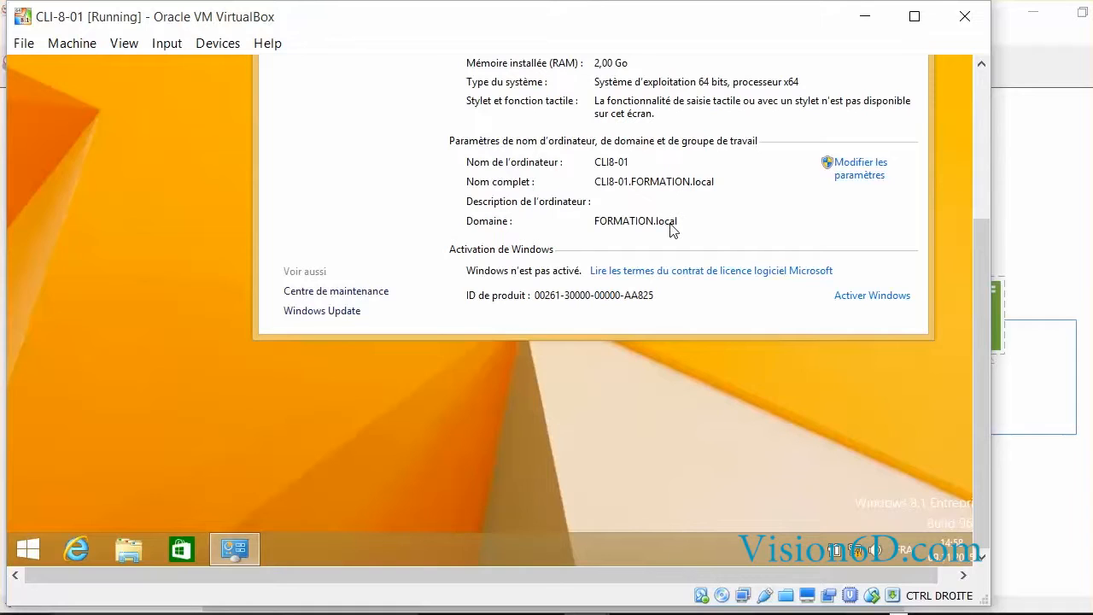
pyautogui.moveTo(689, 230)
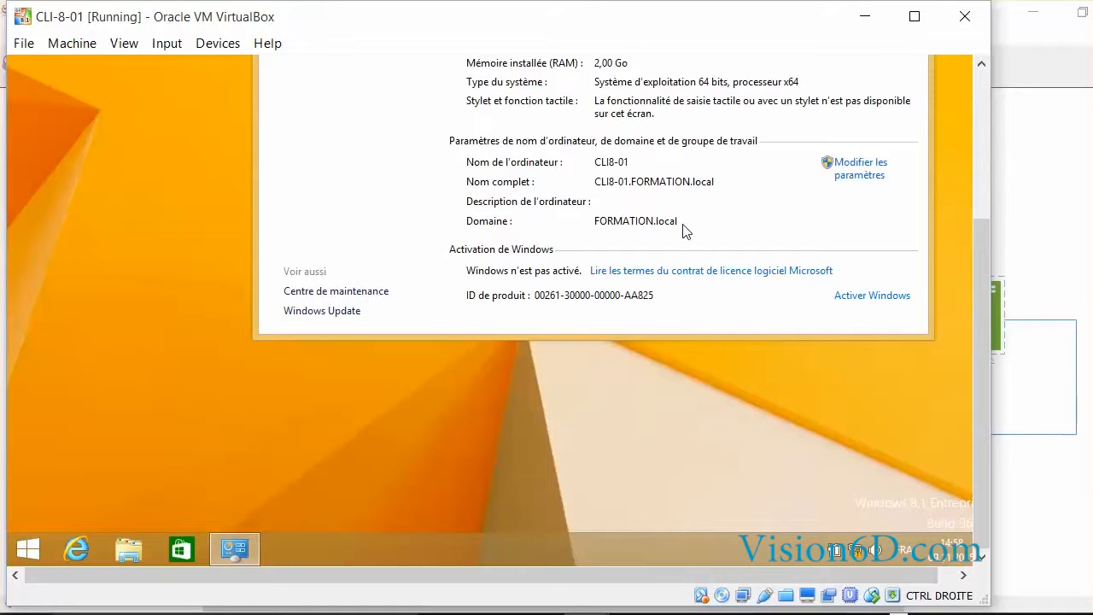
pyautogui.moveTo(656, 230)
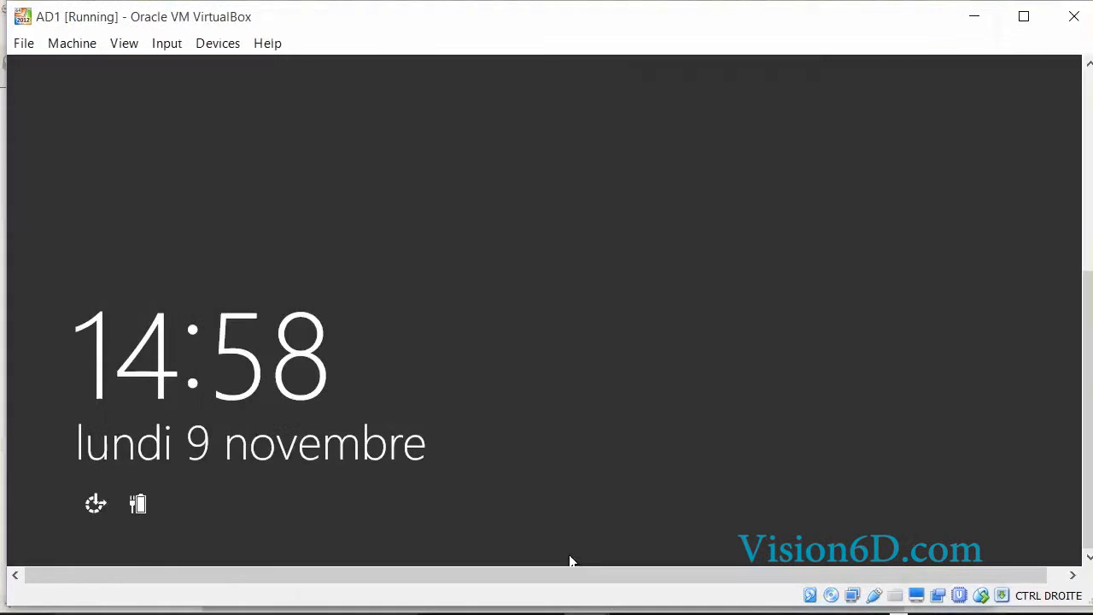
pyautogui.moveTo(447, 348)
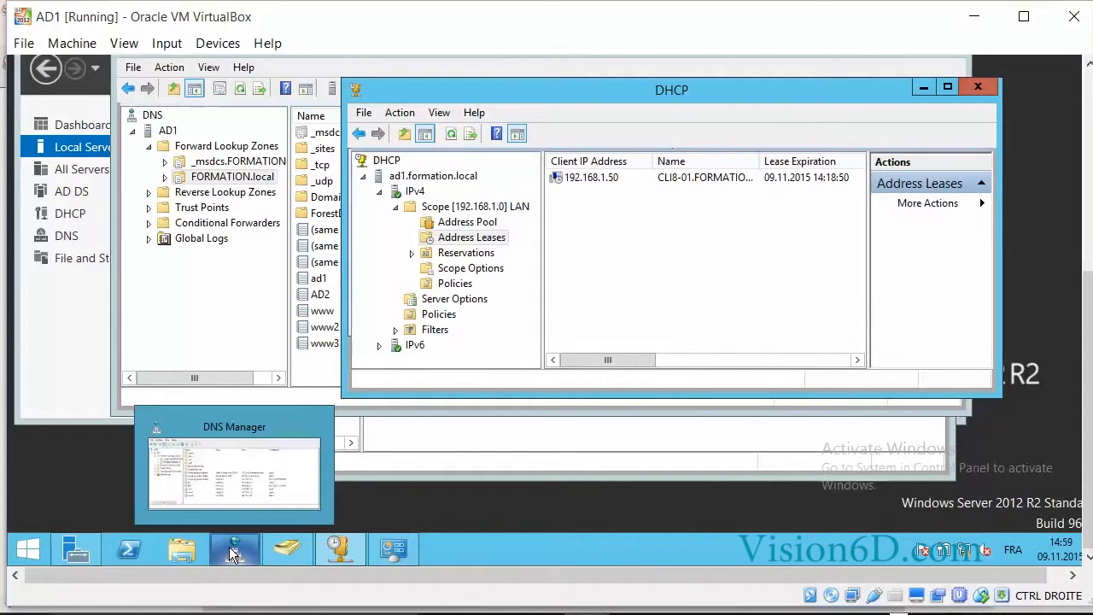
# Refresh the Computers container in AD Users and Computers so CLI8-01 appears beside AD2.
pyautogui.click(286, 550)
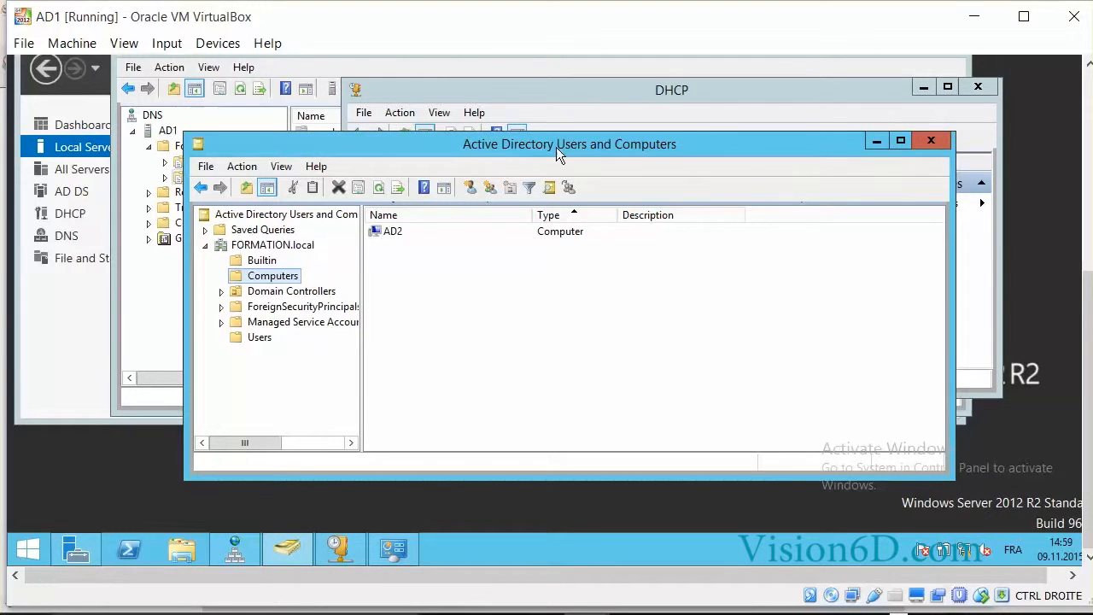
pyautogui.moveTo(686, 152)
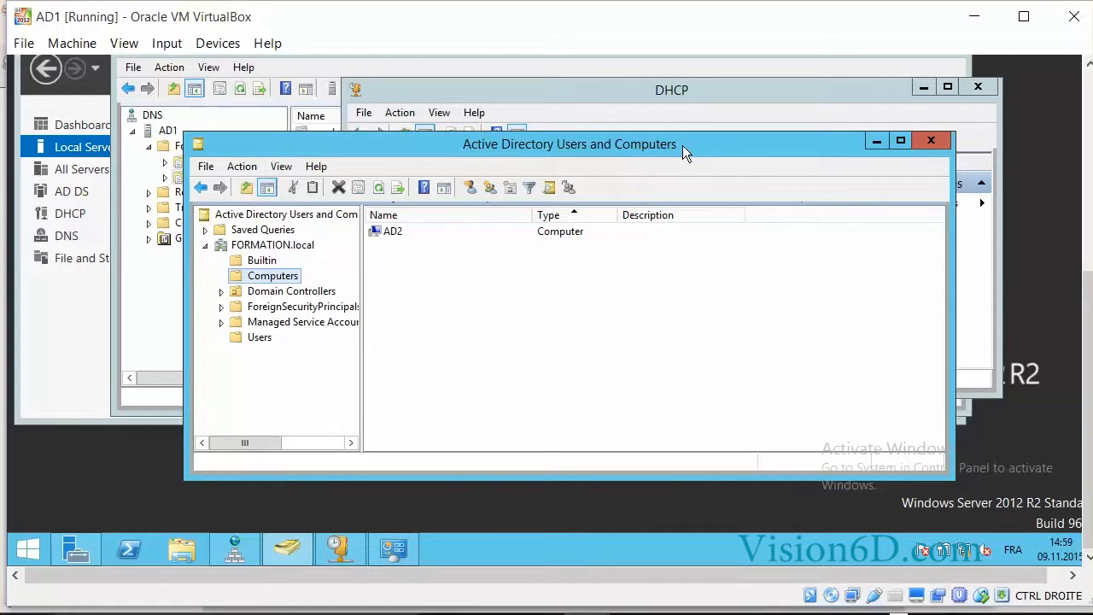
pyautogui.moveTo(326, 276)
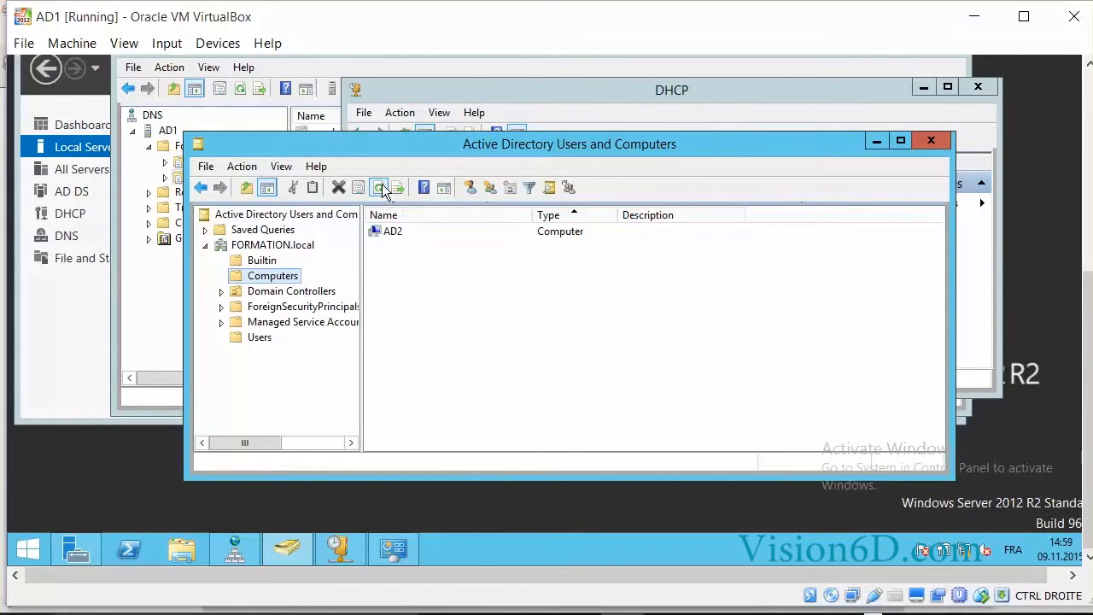
pyautogui.click(378, 186)
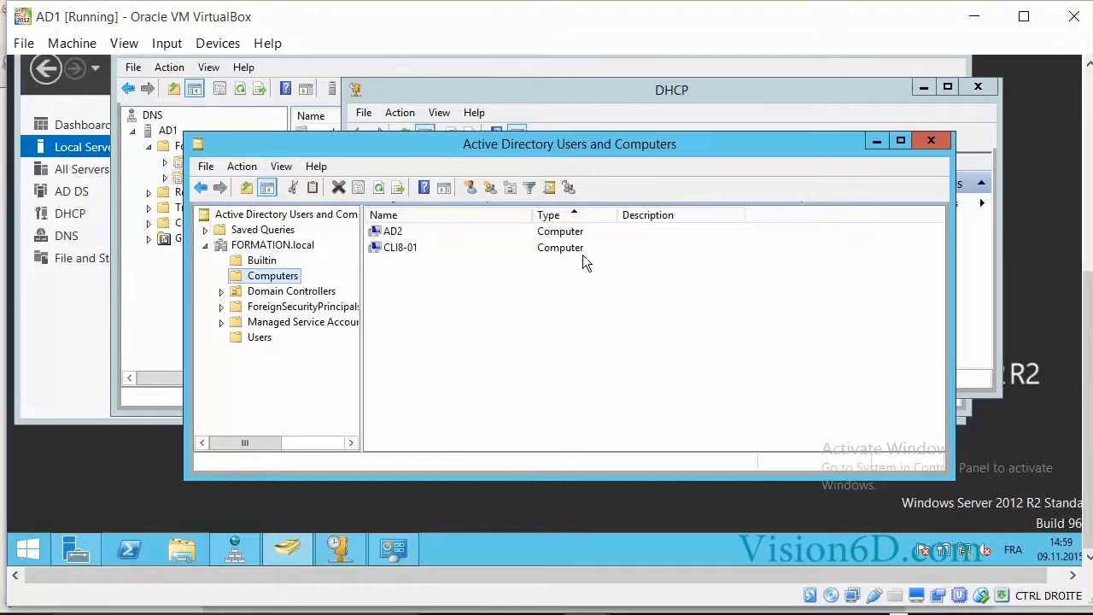
pyautogui.moveTo(496, 304)
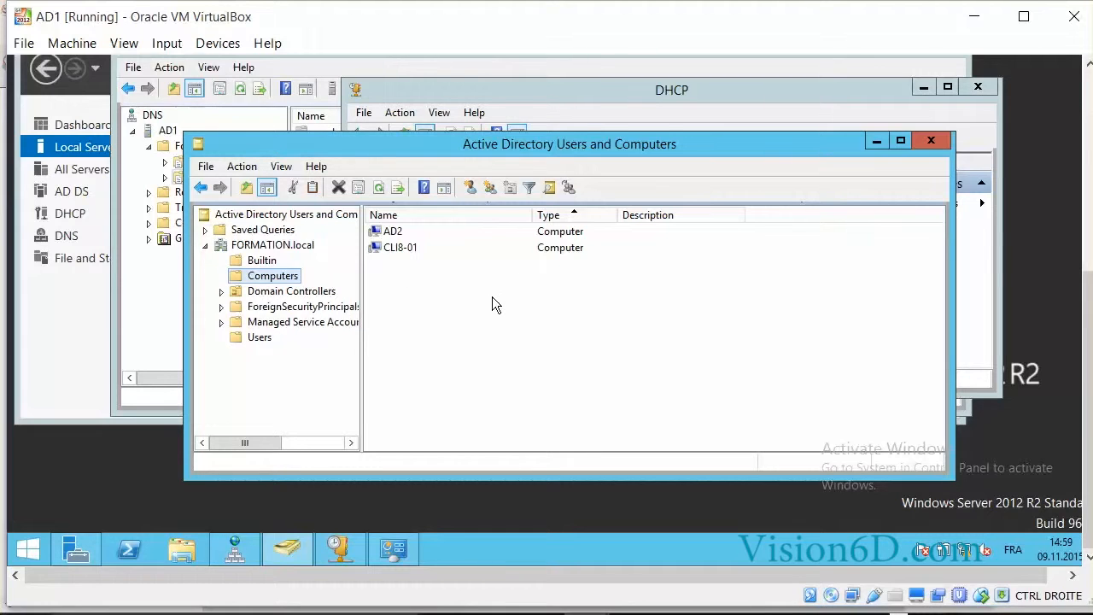
pyautogui.moveTo(523, 82)
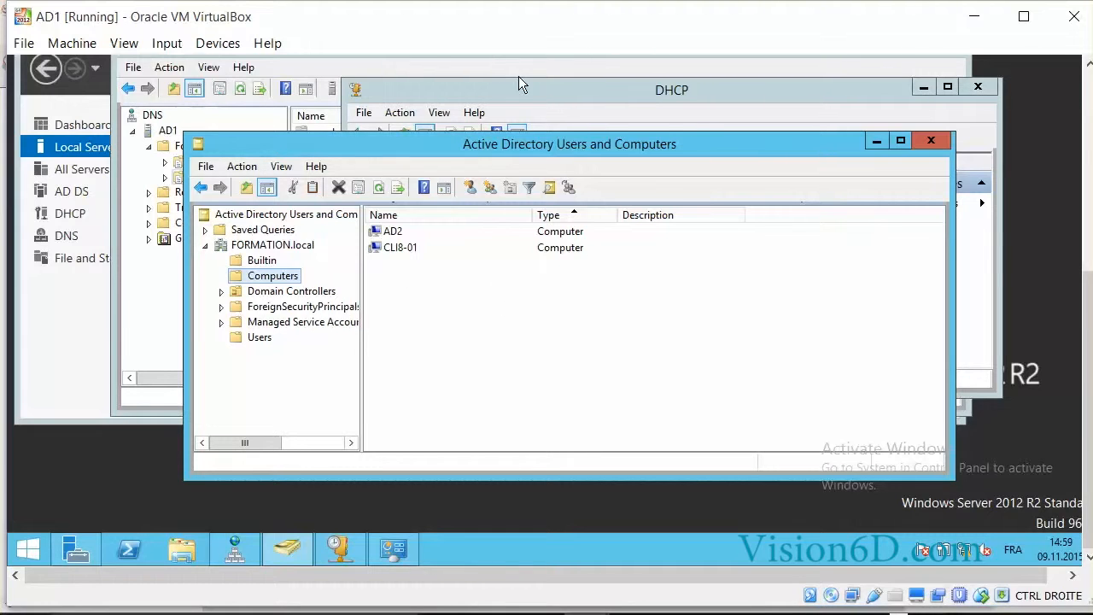
# Bring the DHCP Address Leases list to front showing 192.168.1.50 leased to CLI8-01.
pyautogui.click(671, 89)
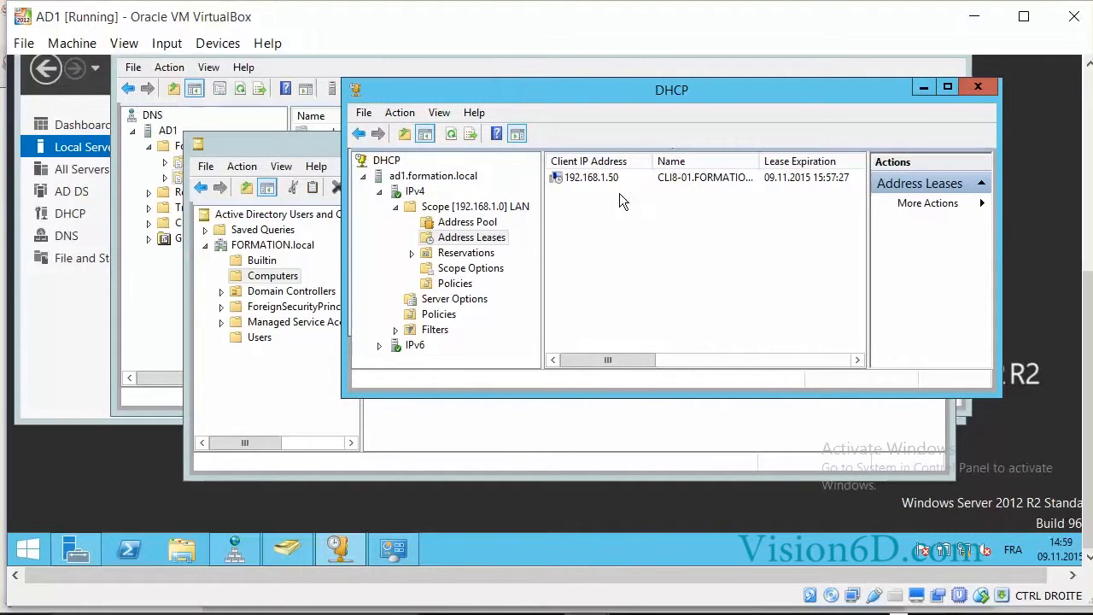
pyautogui.moveTo(625, 192)
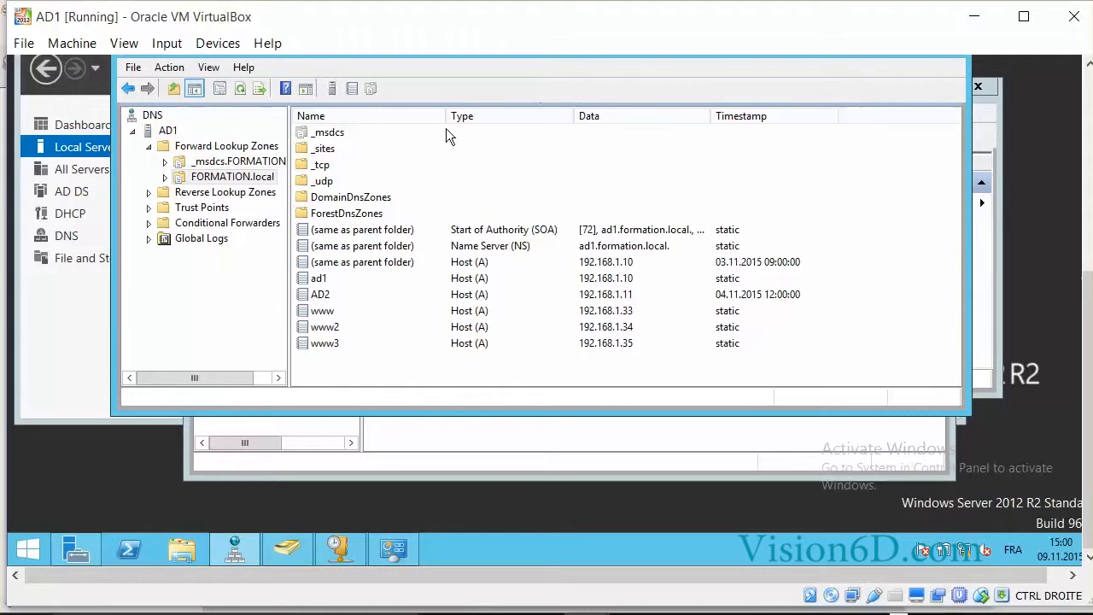
pyautogui.moveTo(406, 227)
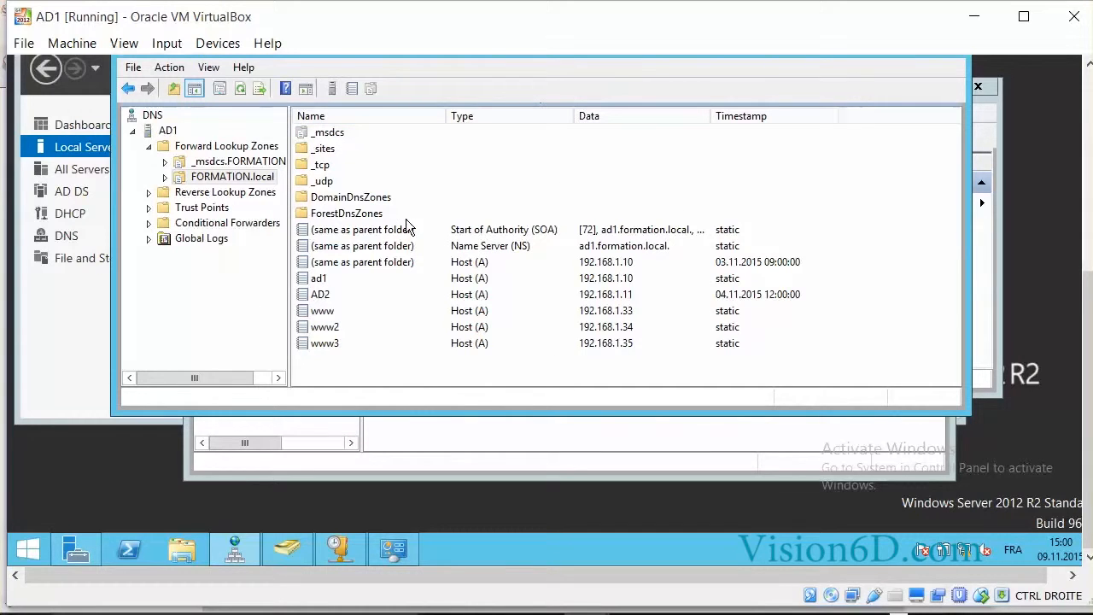
pyautogui.moveTo(239, 88)
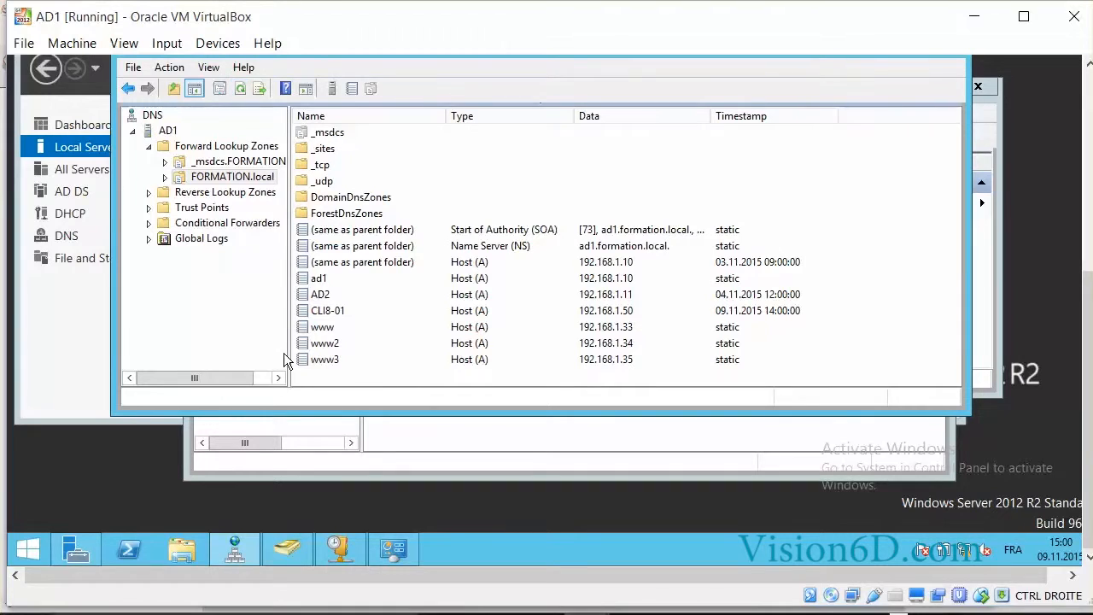
pyautogui.moveTo(378, 283)
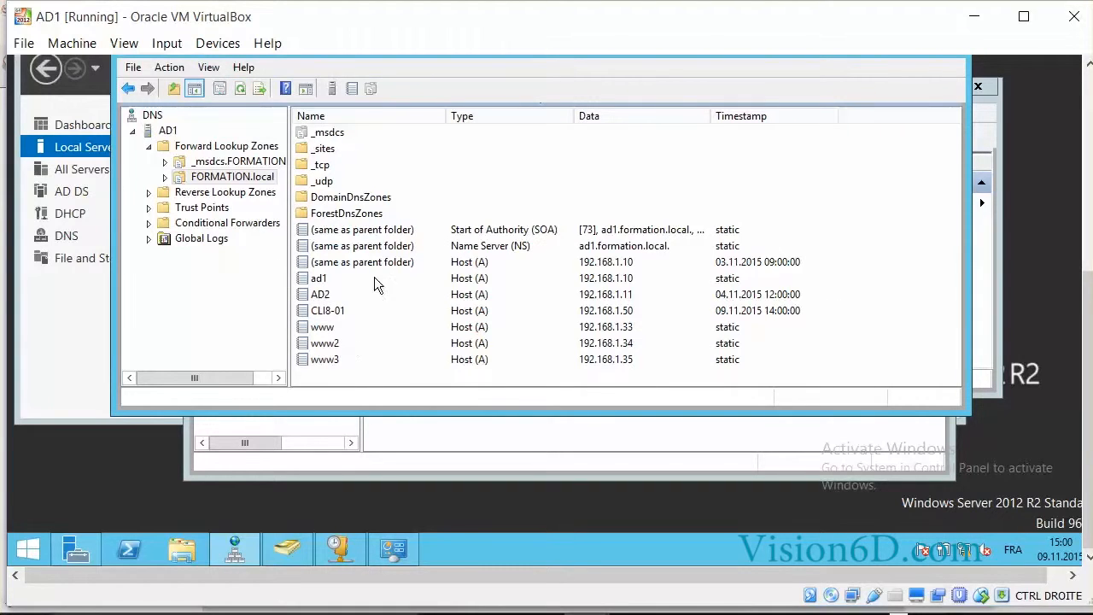
pyautogui.moveTo(673, 316)
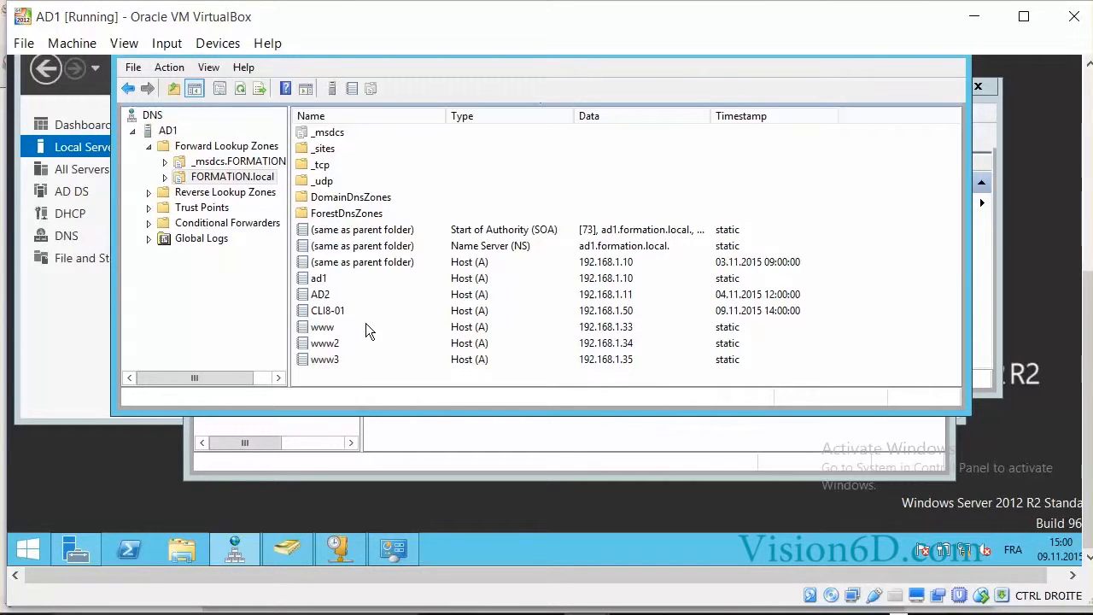
pyautogui.moveTo(212, 181)
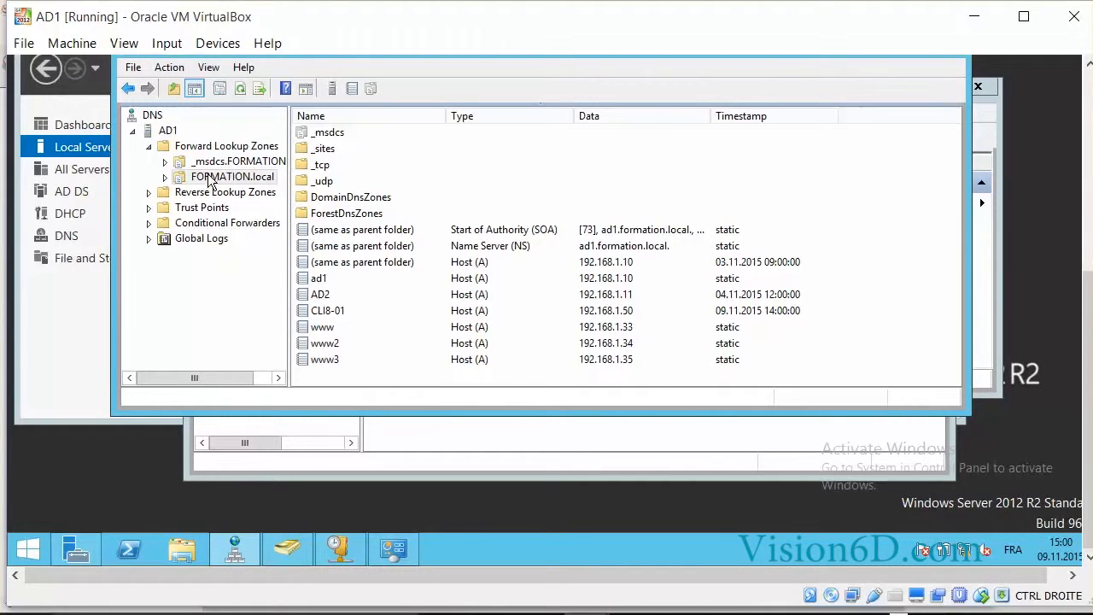
pyautogui.moveTo(607, 345)
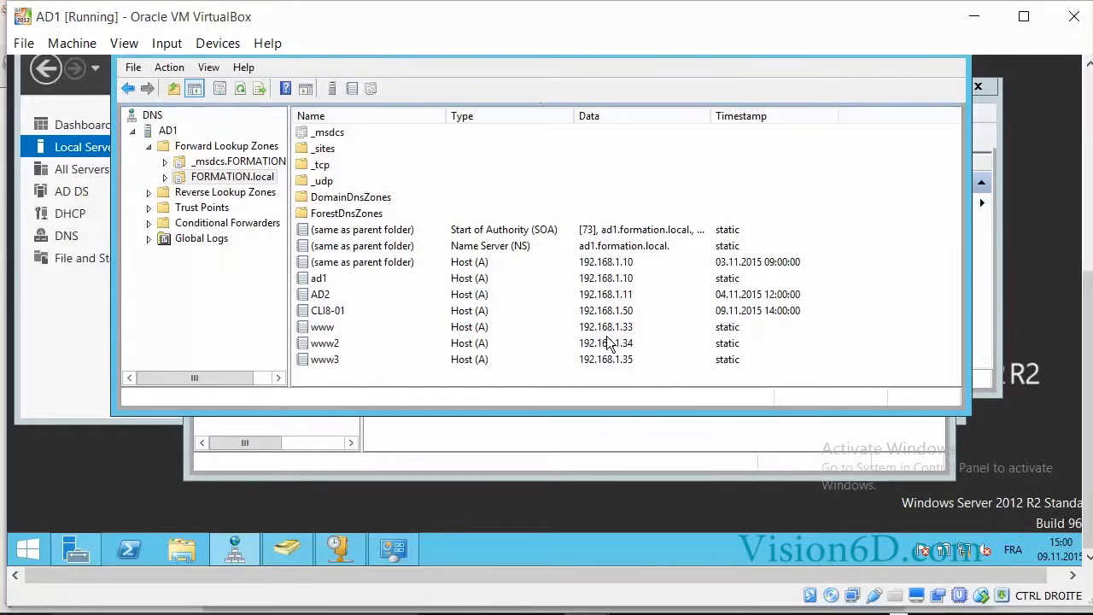